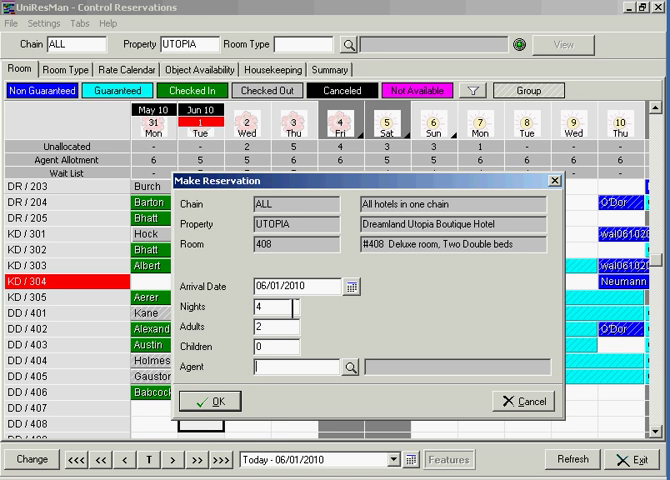
# Confirm the booking for 06/01/2010, 4 nights, 2 adults via OK.
pyautogui.click(208, 400)
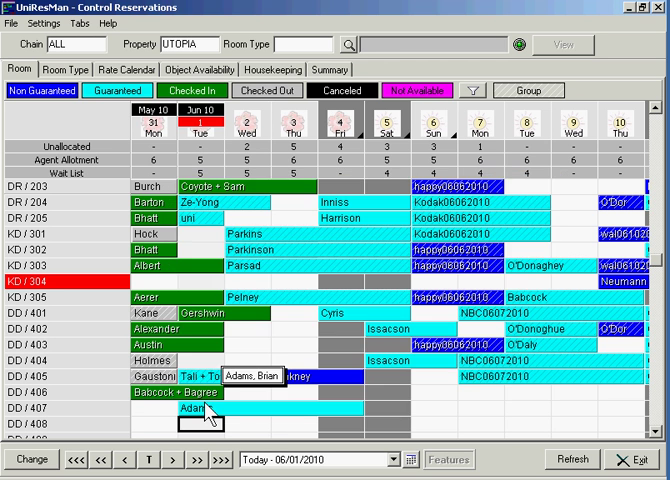
# Bring up the Enter/Edit Reservation form listing available rates for room 408.
pyautogui.doubleClick(200, 424)
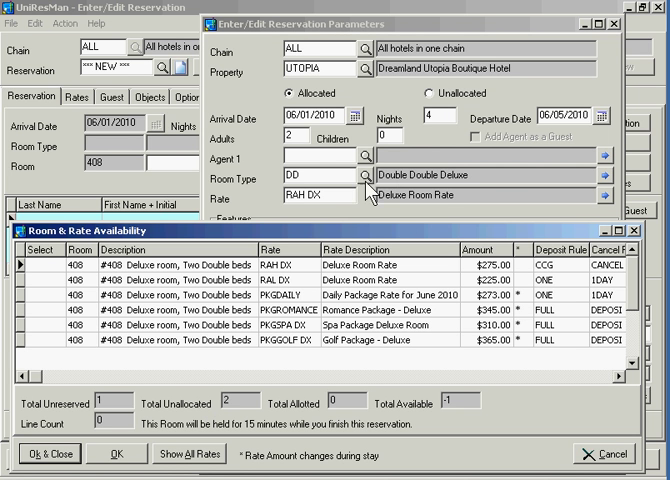
pyautogui.moveTo(368, 200)
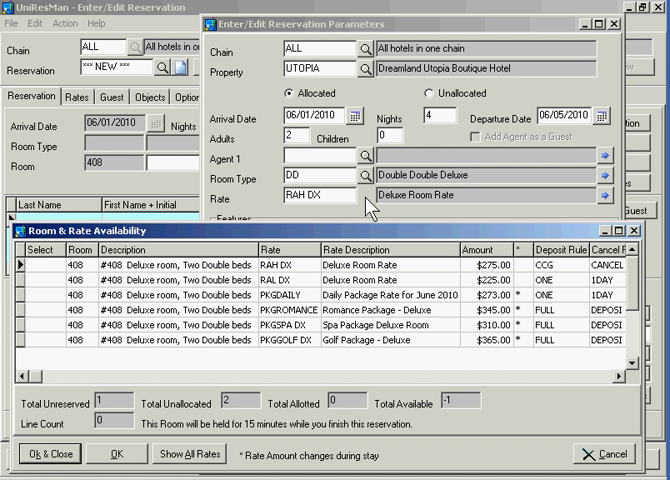
pyautogui.moveTo(282, 248)
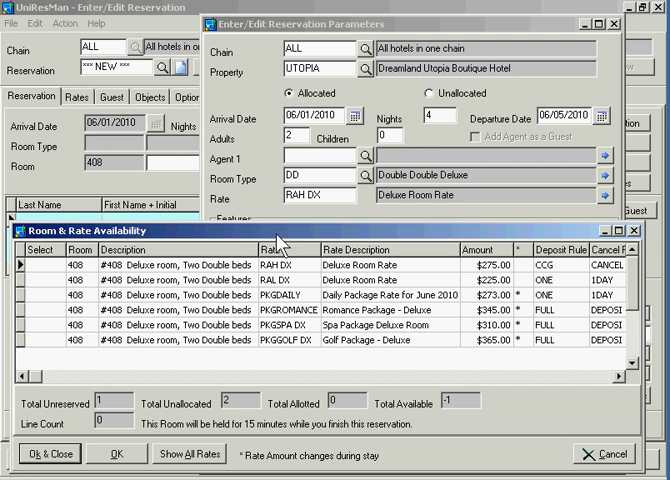
pyautogui.moveTo(282, 292)
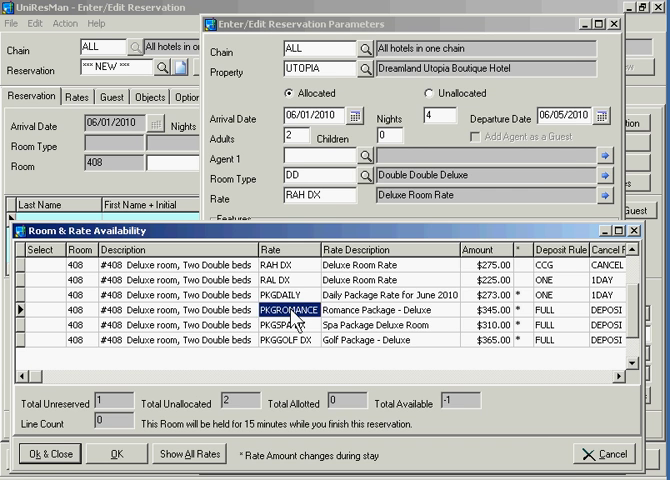
pyautogui.doubleClick(290, 336)
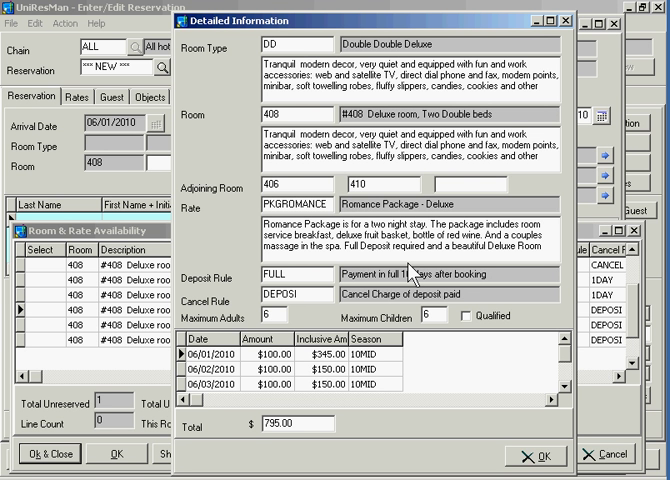
pyautogui.click(538, 458)
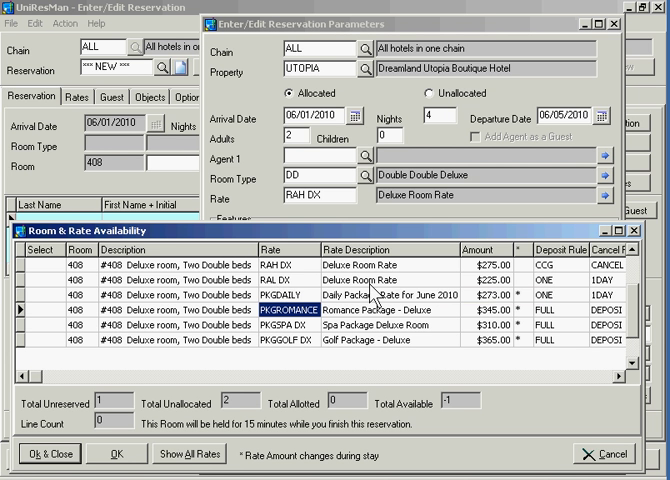
pyautogui.moveTo(640, 290)
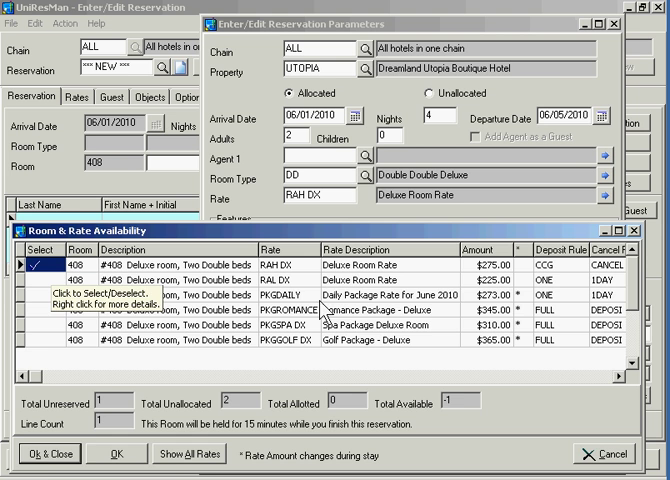
# Select the PKGROMANCE Romance Package - Deluxe rate for room 408.
pyautogui.click(44, 452)
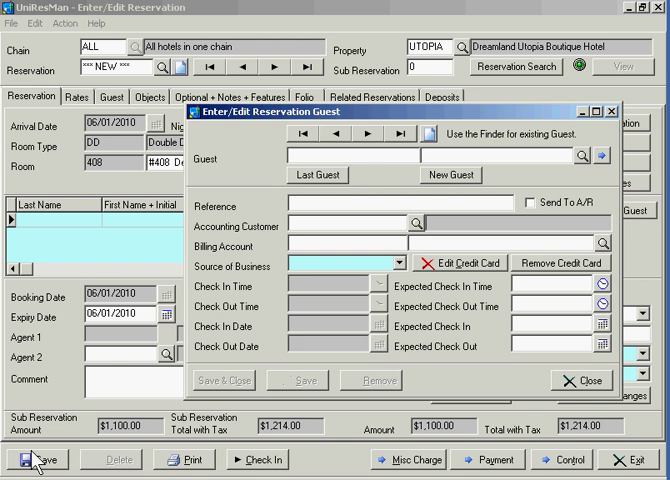
# Enter 'camp' in the Guest field to look up matching guest records.
pyautogui.click(290, 156)
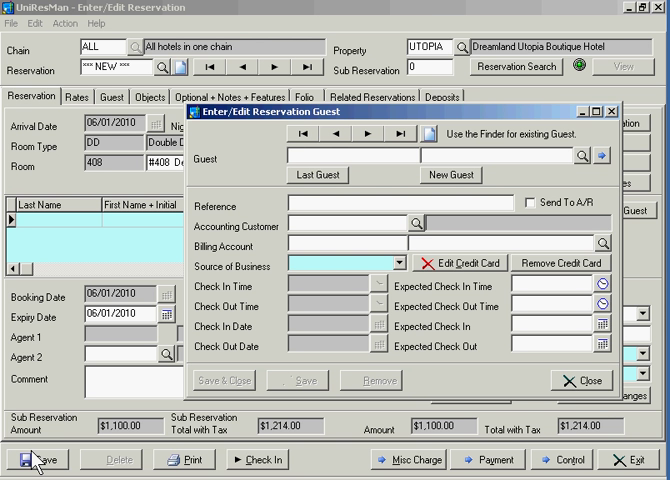
pyautogui.write('cam')
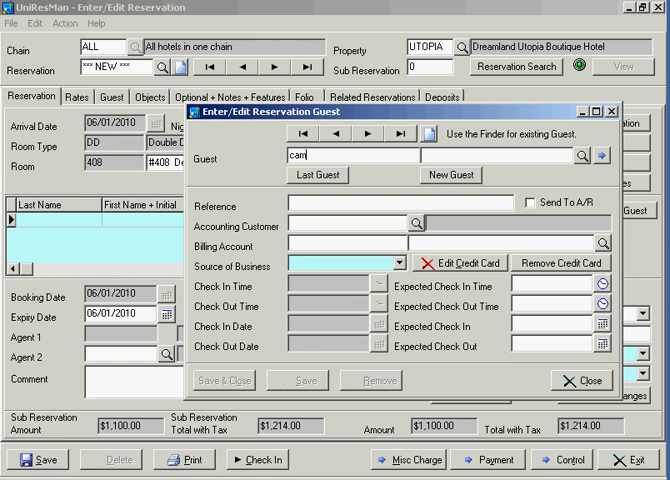
pyautogui.write('p')
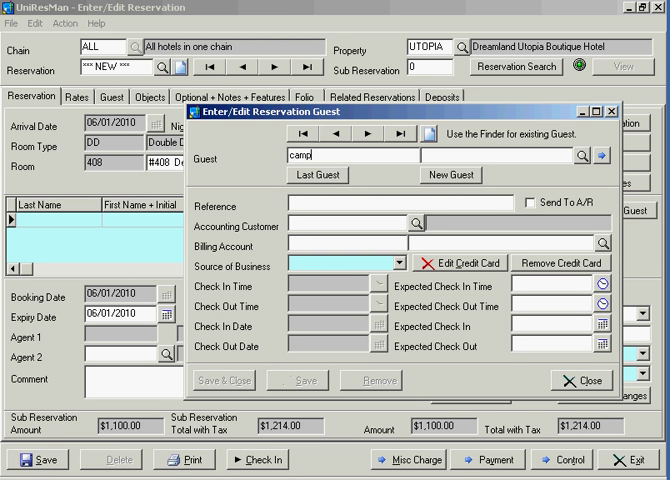
pyautogui.moveTo(612, 188)
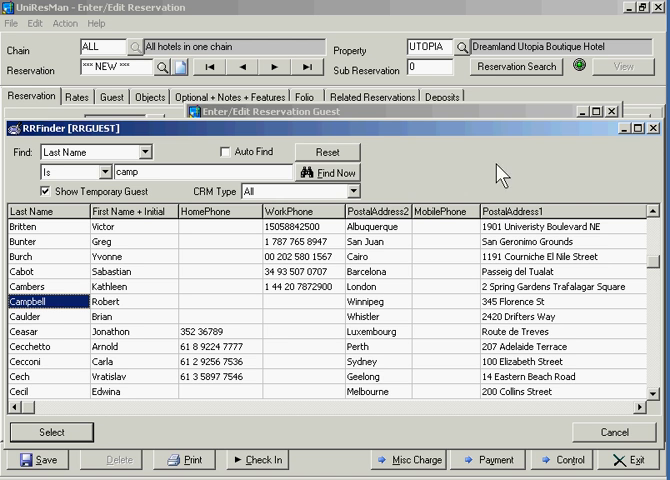
pyautogui.moveTo(42, 316)
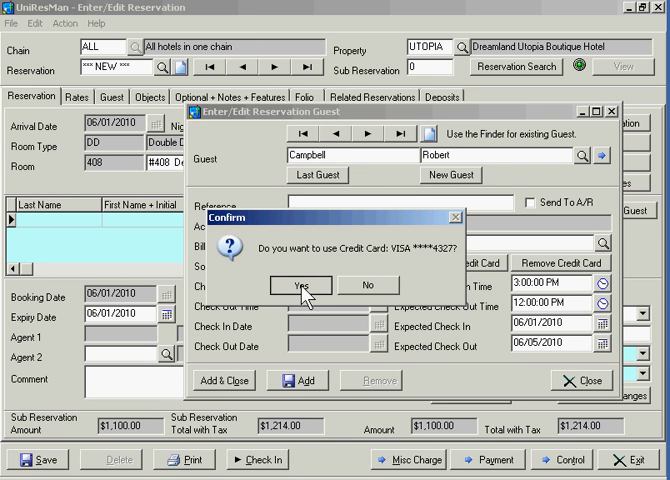
# Guarantee with the guest's VISA card, set source of business to Returning Guest, and Add & Close.
pyautogui.click(296, 286)
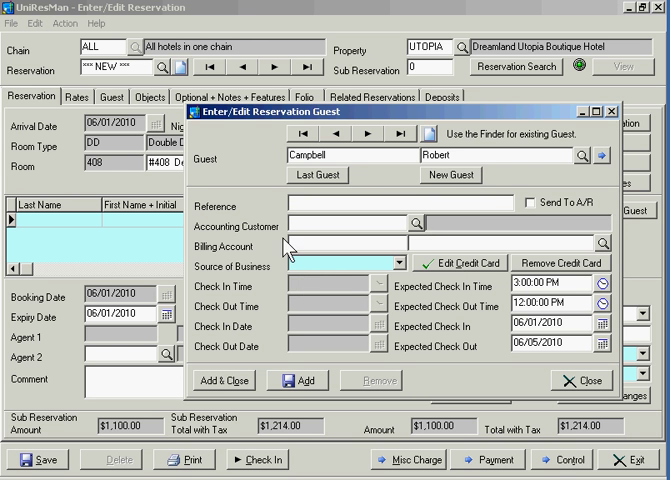
pyautogui.click(392, 264)
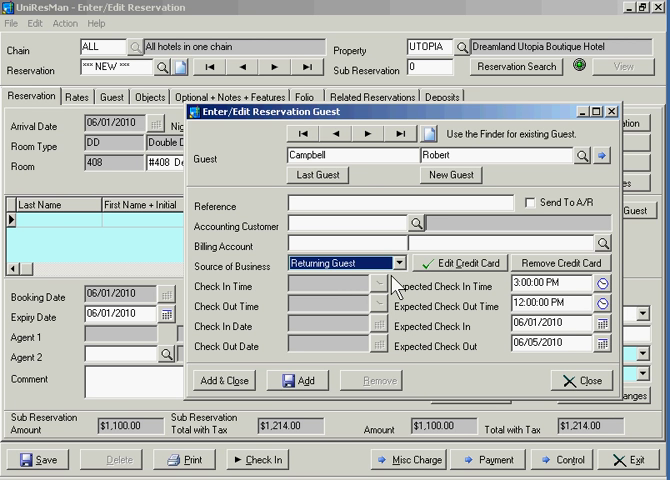
pyautogui.moveTo(264, 396)
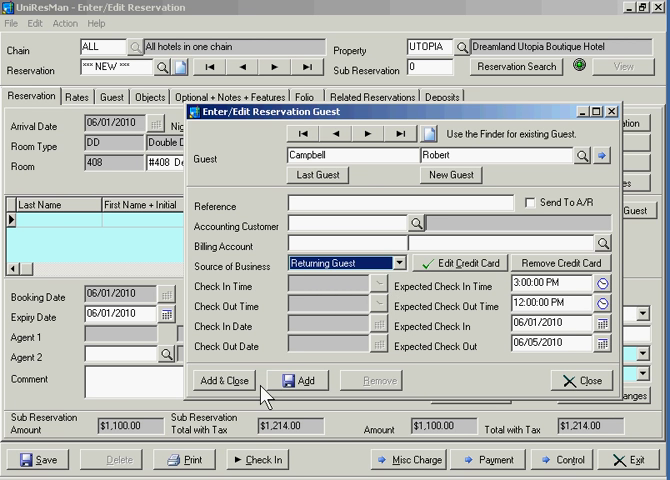
pyautogui.click(224, 380)
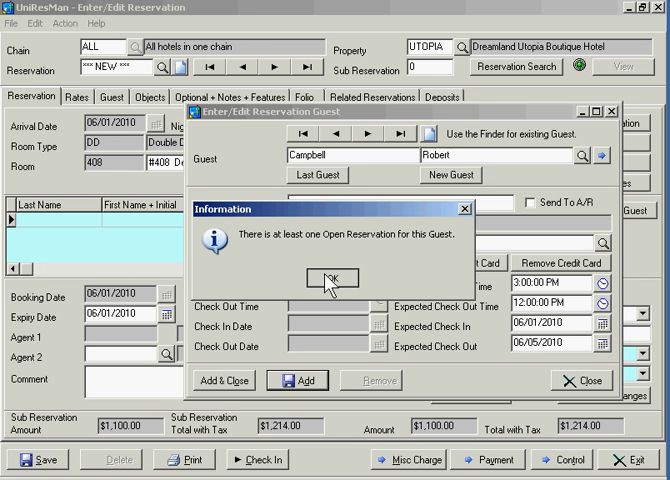
# Acknowledge the open-reservation notice, save the reservation, and dismiss its summary.
pyautogui.click(332, 278)
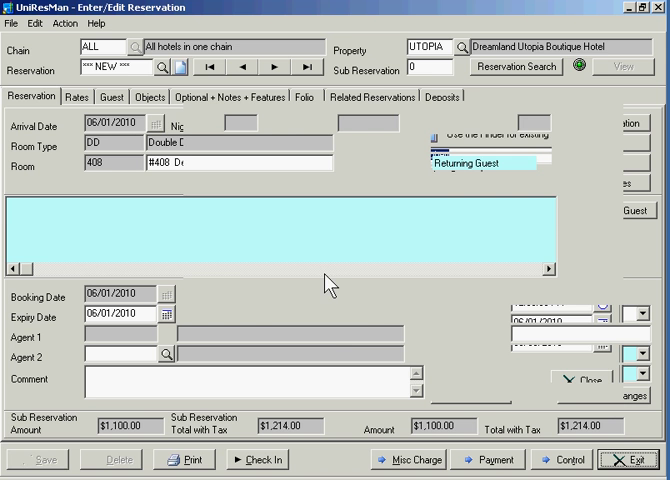
pyautogui.click(40, 460)
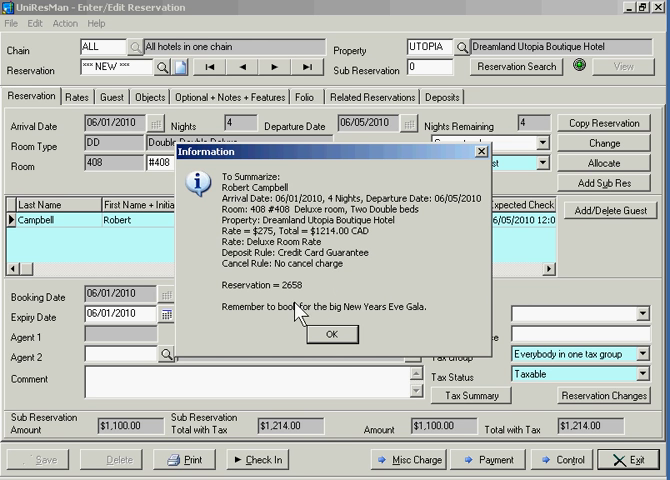
pyautogui.click(334, 334)
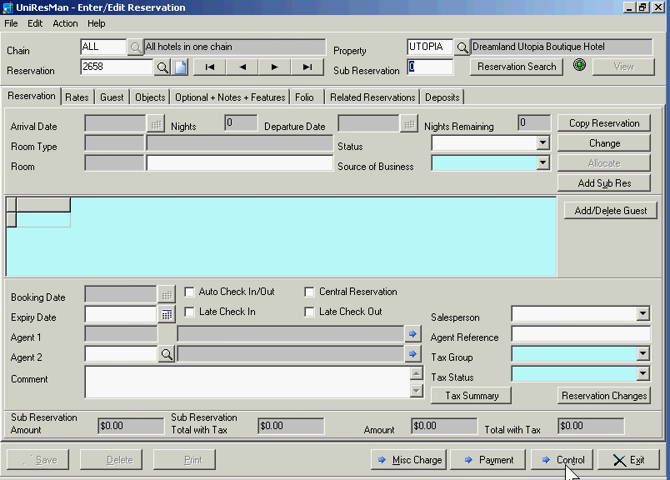
# Return to Control Reservations showing room-type availability.
pyautogui.click(568, 460)
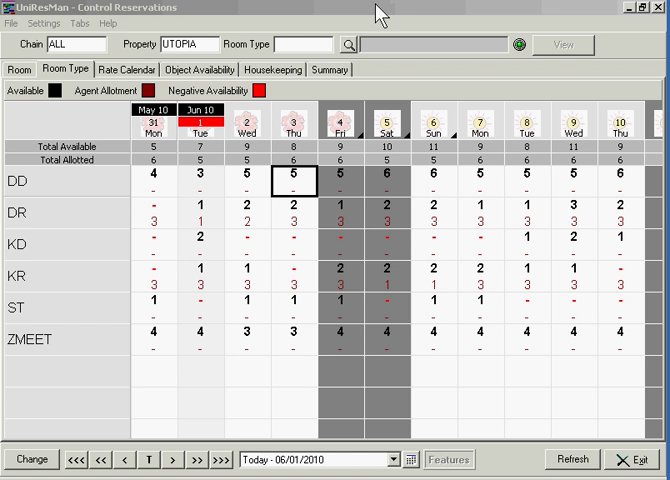
pyautogui.moveTo(288, 188)
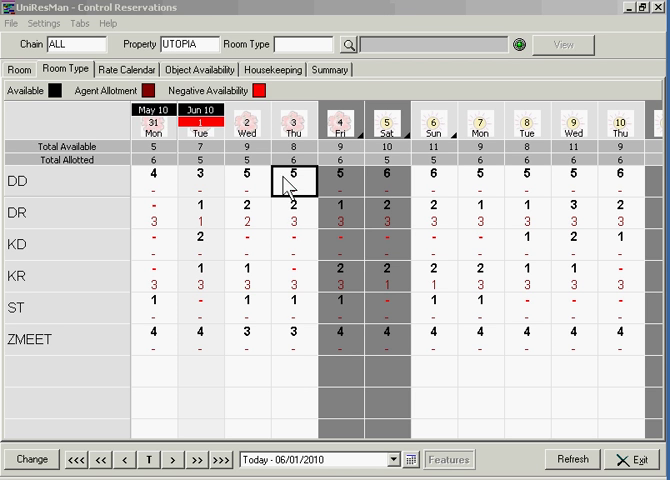
pyautogui.moveTo(290, 198)
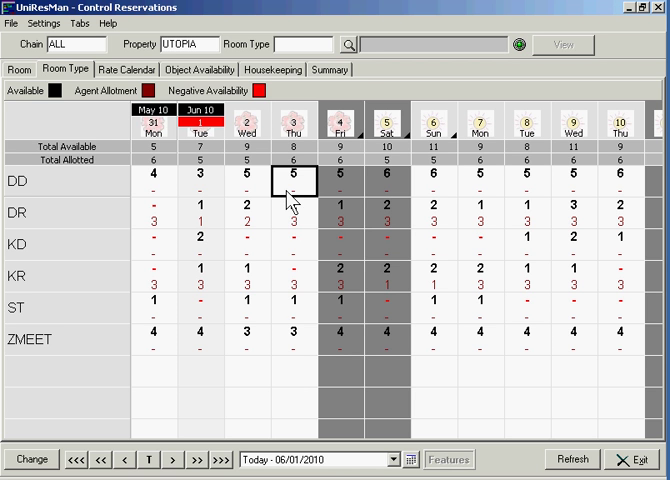
# Start a new DD room booking and enter '3M' as the guest lookup.
pyautogui.click(440, 184)
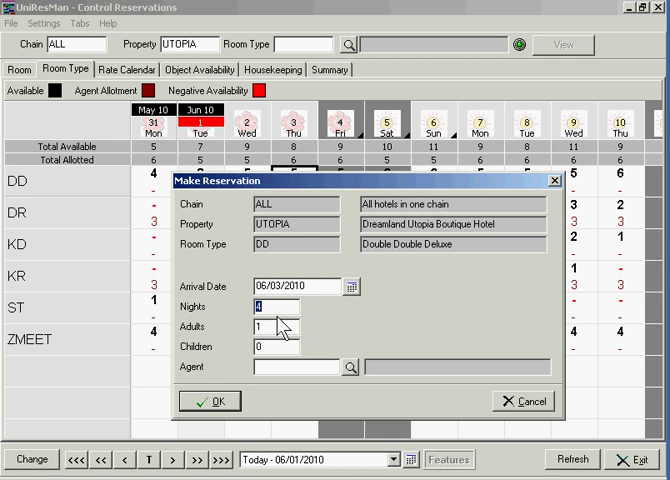
pyautogui.write('3M')
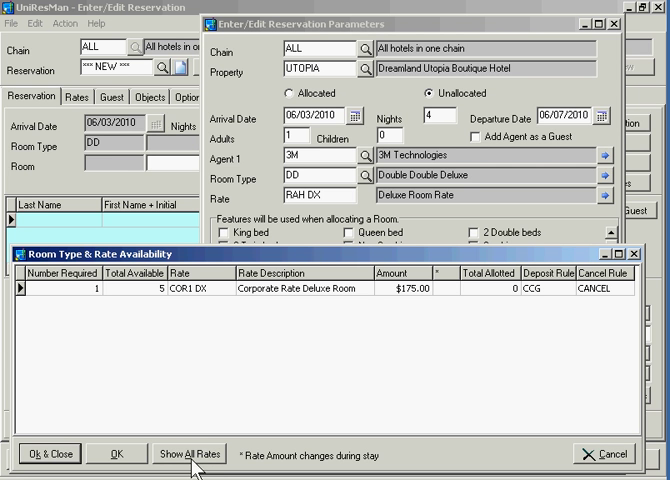
pyautogui.moveTo(332, 296)
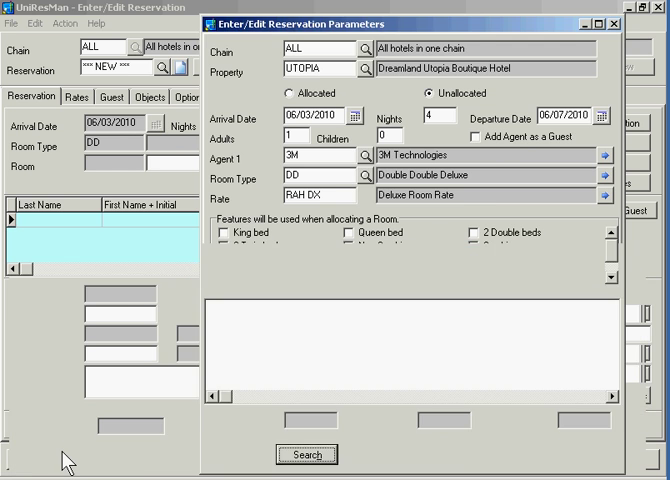
# Close the Enter/Edit Reservation Guest dialog to return to the reservation form.
pyautogui.click(308, 456)
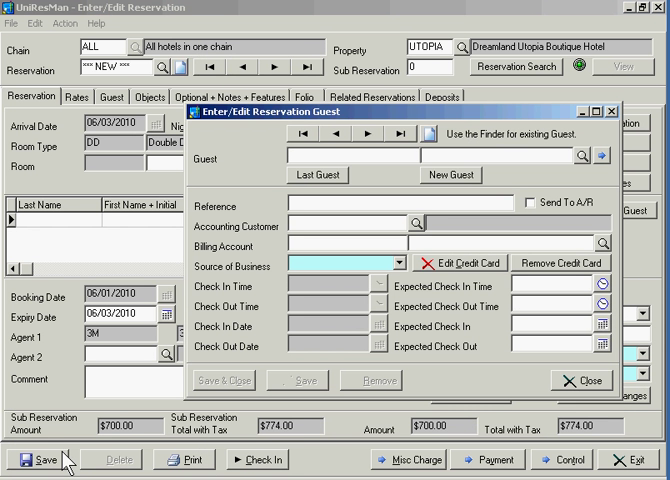
pyautogui.moveTo(272, 196)
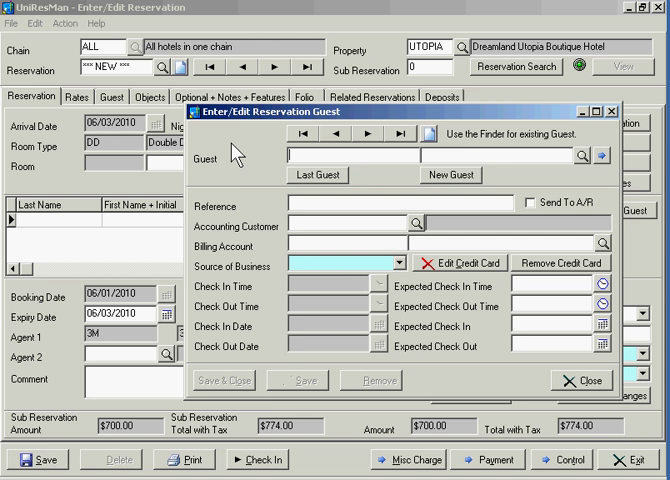
pyautogui.moveTo(598, 392)
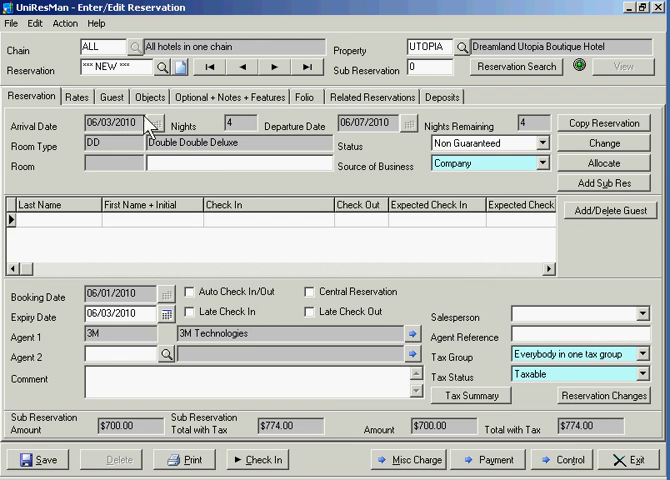
# Show the reservation's Guest details with the 3M A/R account as paying guest.
pyautogui.click(96, 96)
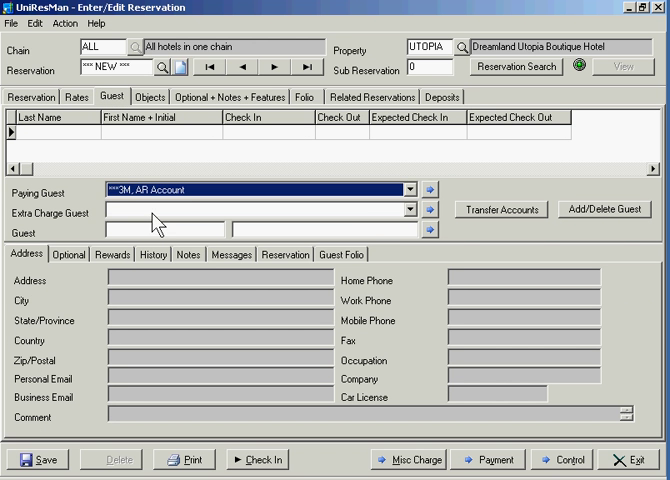
pyautogui.moveTo(210, 210)
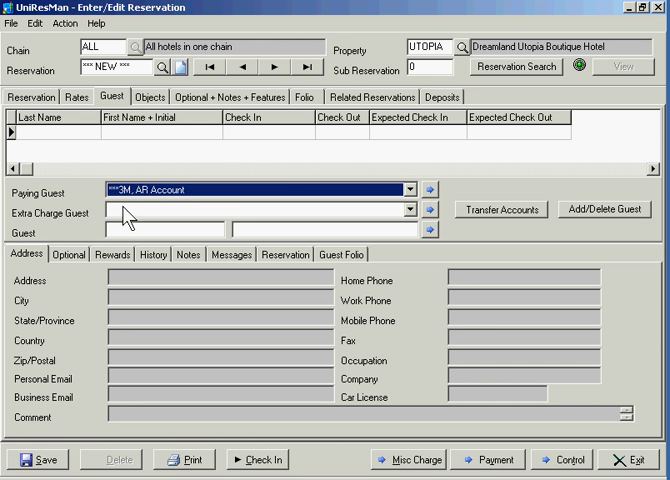
pyautogui.moveTo(262, 228)
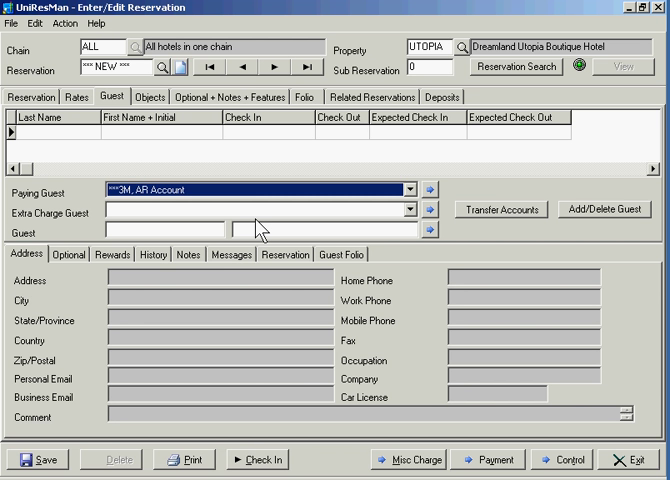
# Enter PO 1234 as the agent reference and save, acknowledging the reservation 2659 summary.
pyautogui.click(40, 96)
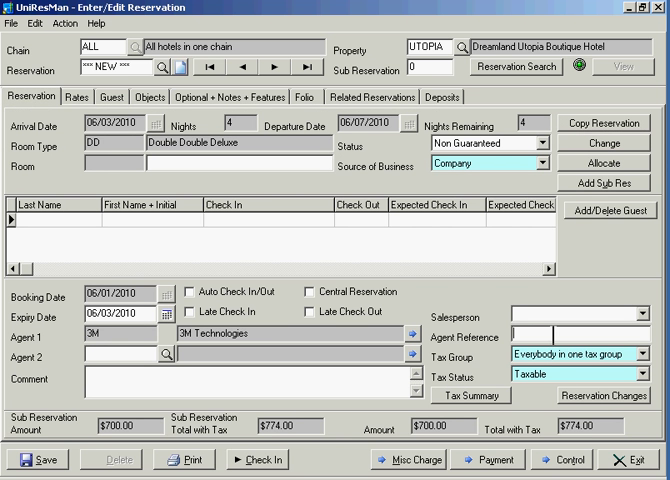
pyautogui.write('PO 1234')
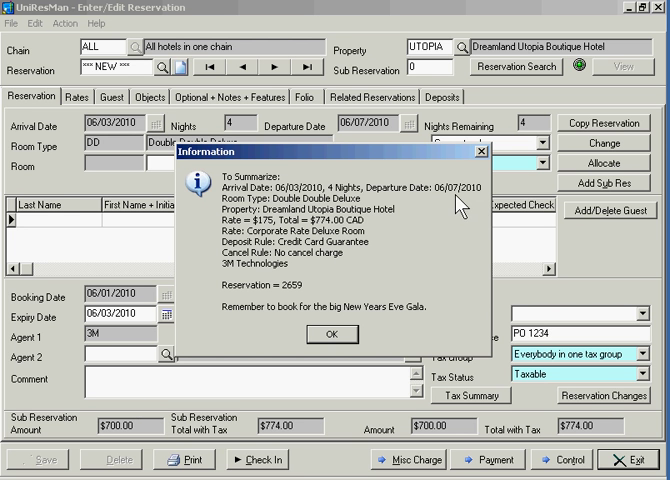
pyautogui.moveTo(304, 264)
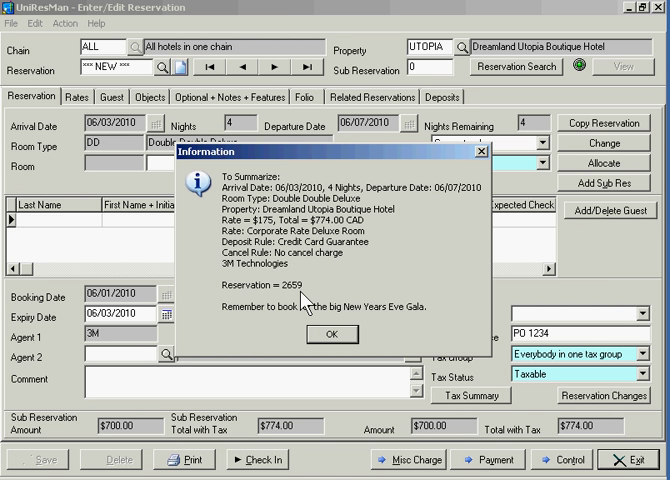
pyautogui.moveTo(360, 324)
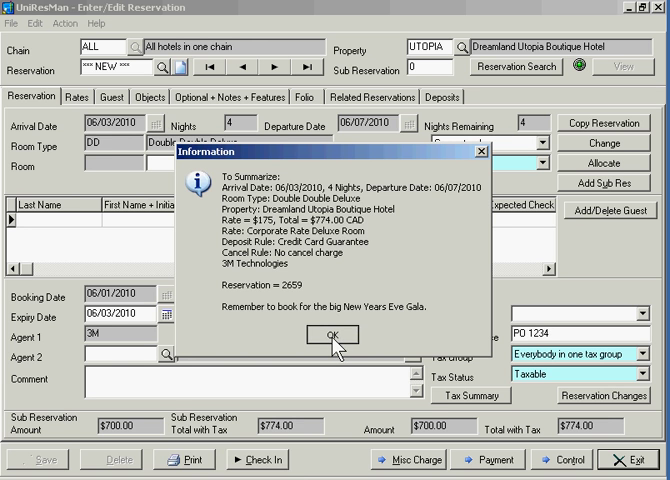
pyautogui.click(344, 334)
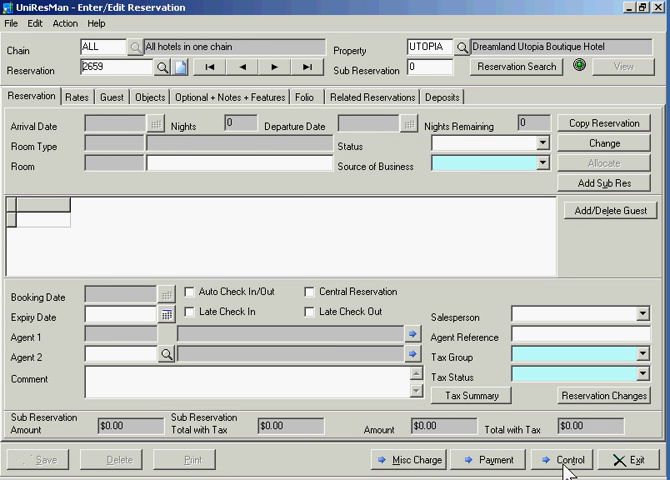
# Open Control Reservations to view the room-type availability grid.
pyautogui.click(568, 460)
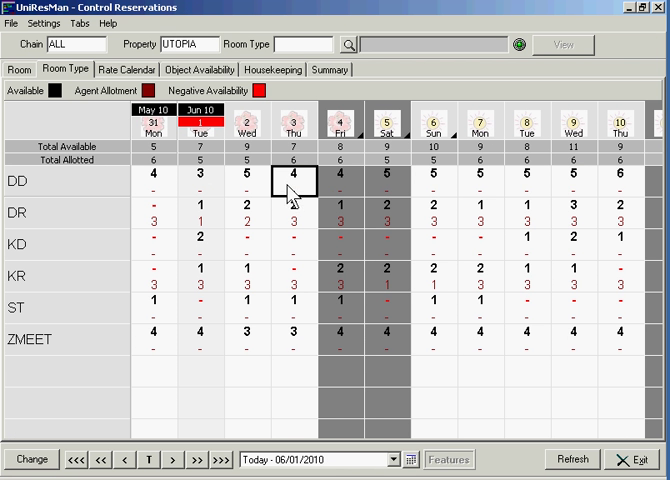
pyautogui.moveTo(292, 196)
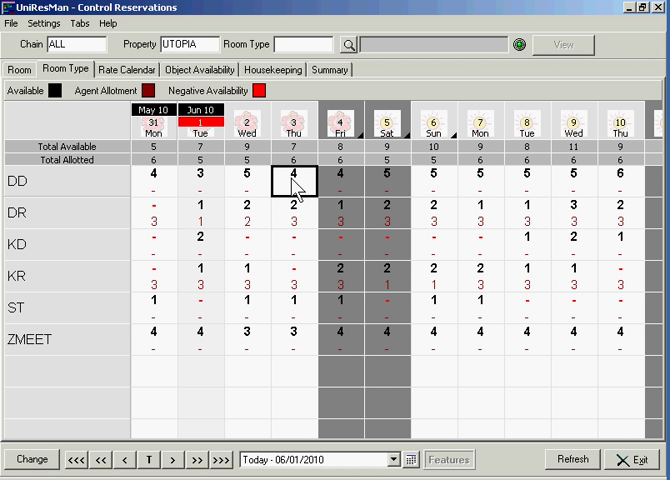
pyautogui.moveTo(448, 184)
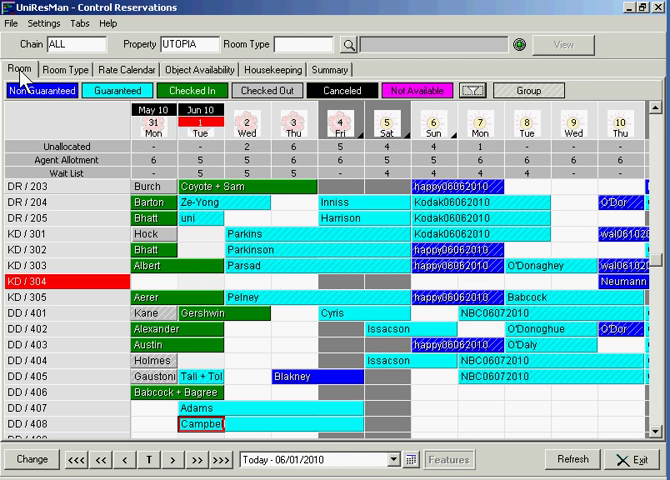
pyautogui.moveTo(348, 294)
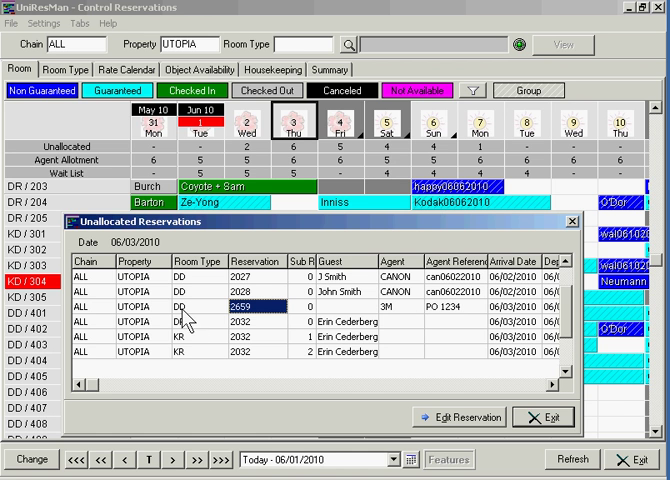
pyautogui.moveTo(536, 416)
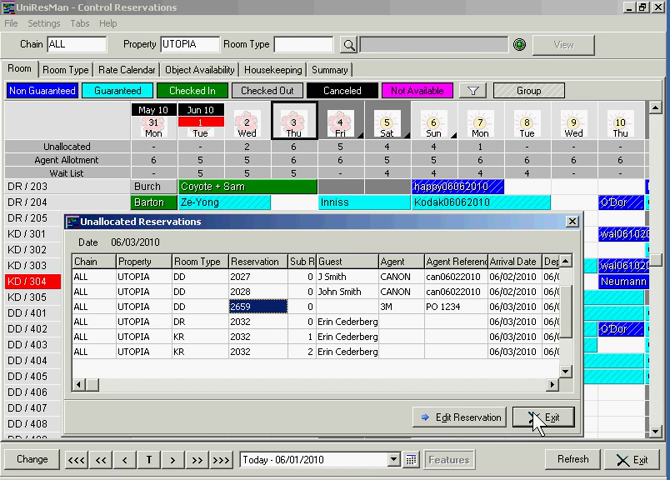
pyautogui.moveTo(232, 308)
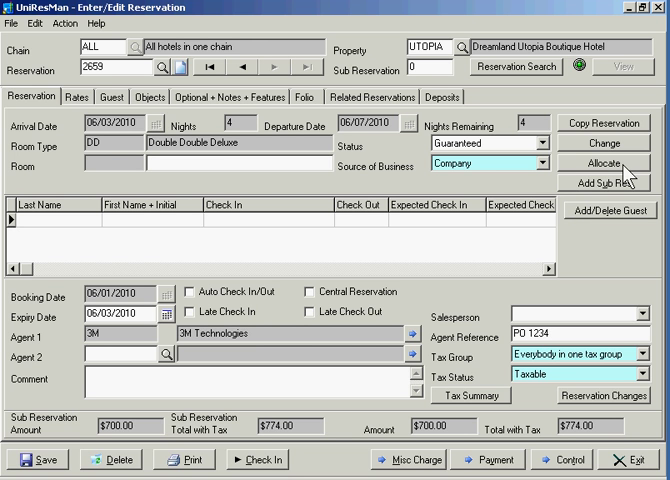
# Allocate room 409 to reservation 2659, save it, and start a new reservation.
pyautogui.click(600, 162)
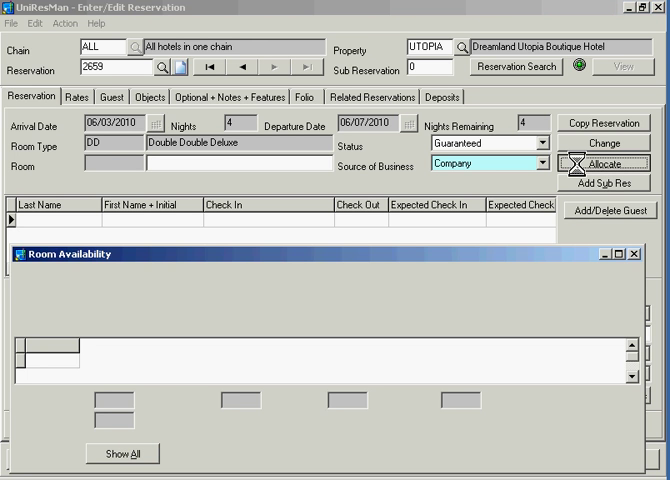
pyautogui.click(600, 166)
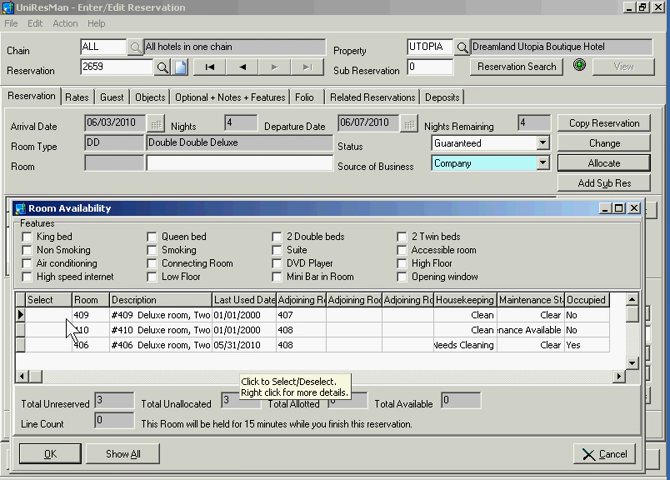
pyautogui.click(32, 316)
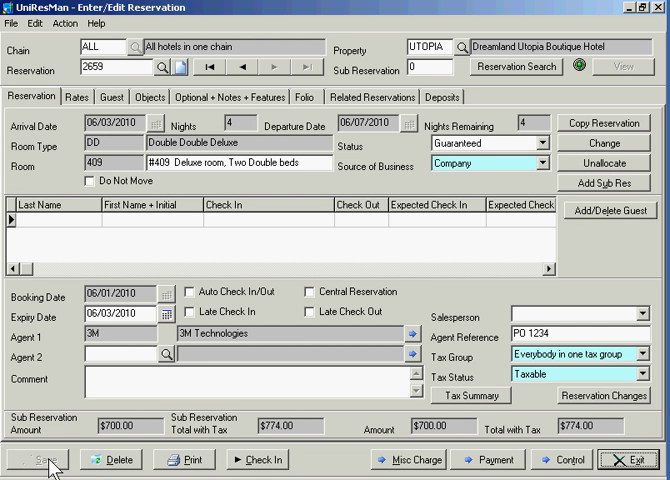
pyautogui.click(44, 460)
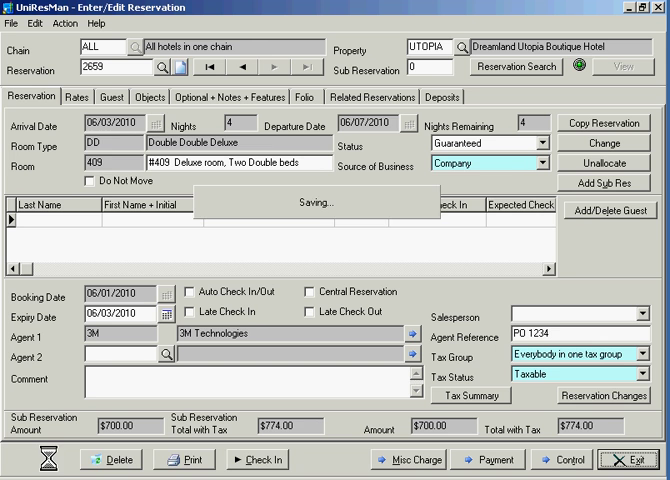
pyautogui.click(36, 460)
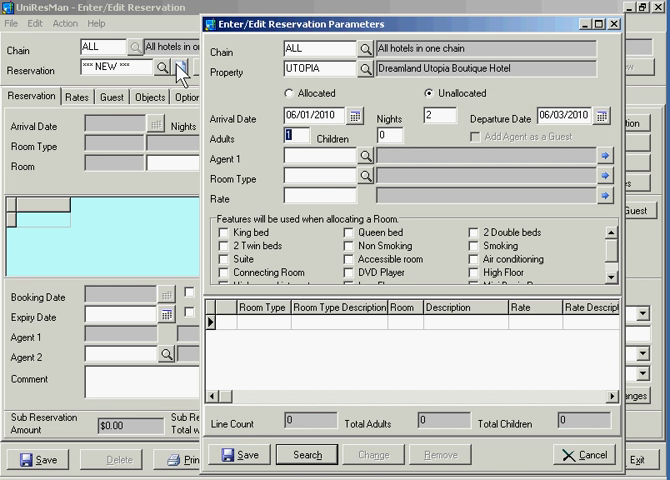
# Search availability for 2 adults arriving 06/01/2010 for two nights.
pyautogui.write('2')
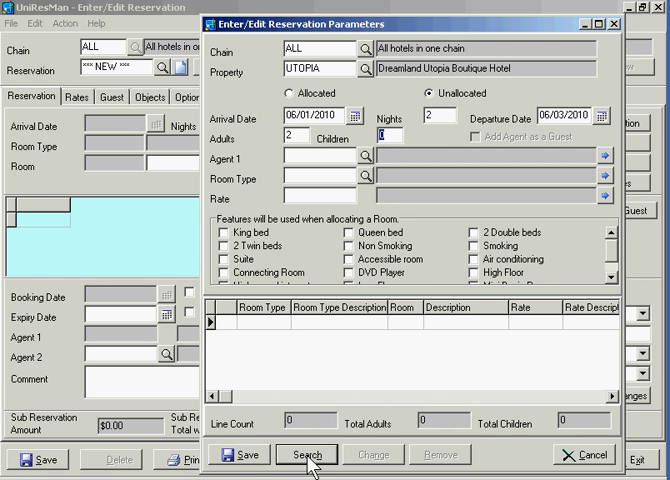
pyautogui.click(306, 456)
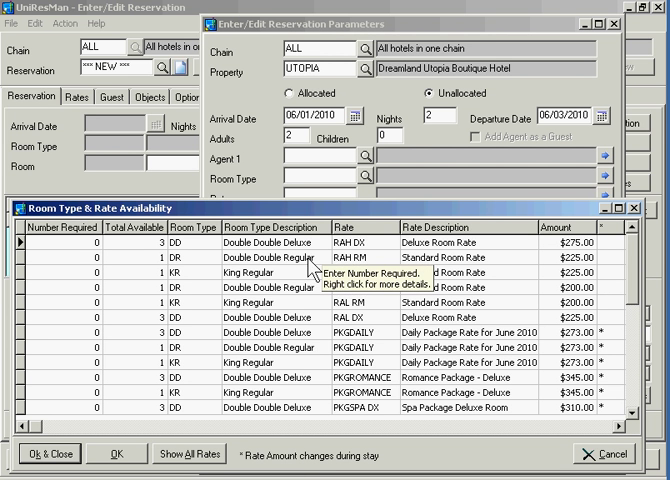
pyautogui.moveTo(366, 312)
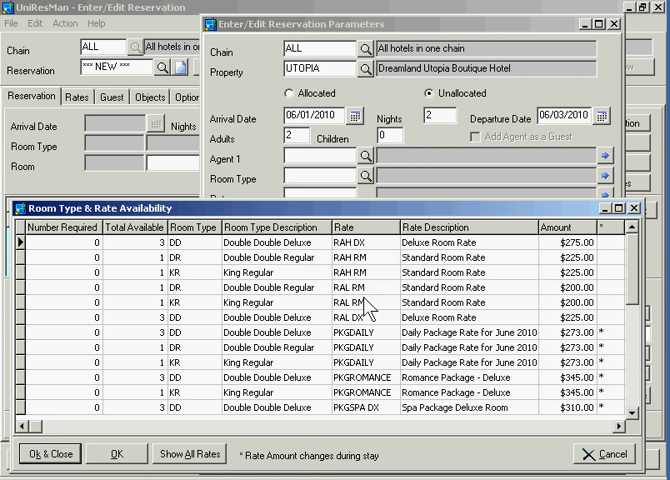
pyautogui.moveTo(378, 376)
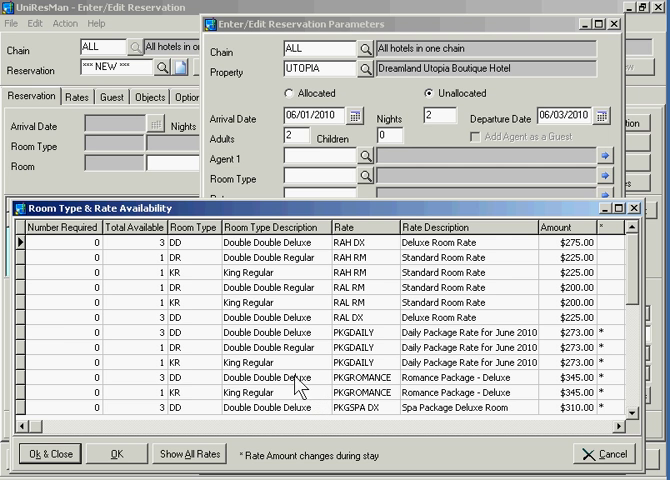
# Review the PKGROMANCE Deluxe Romance Package details totaling $495 and select that rate.
pyautogui.click(60, 376)
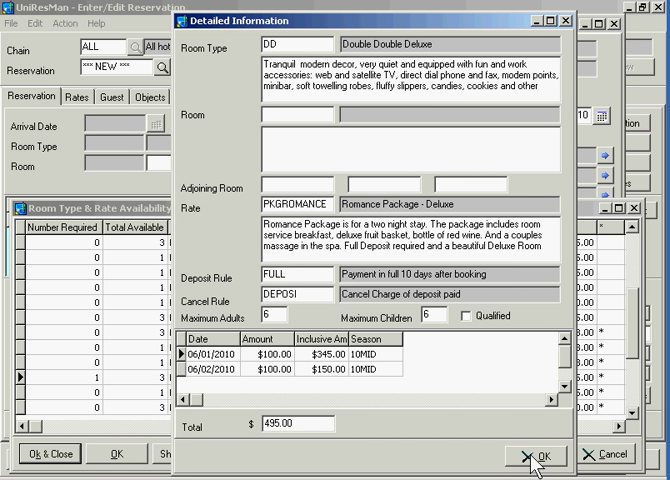
pyautogui.click(538, 456)
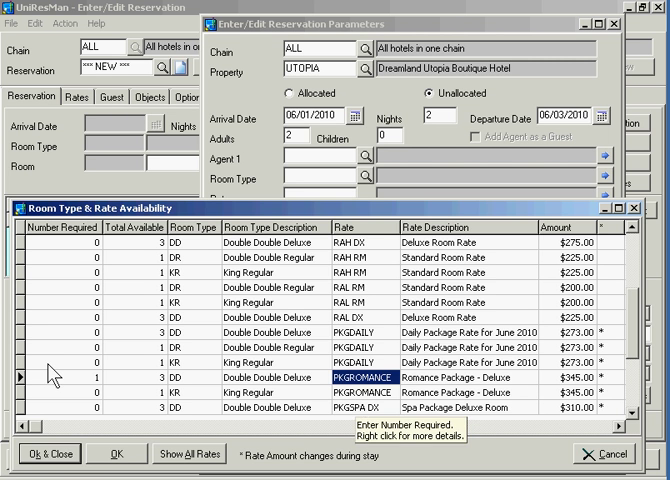
pyautogui.click(48, 454)
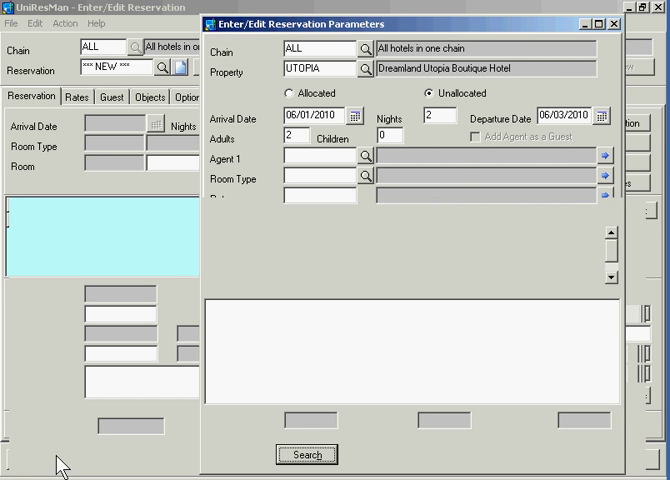
pyautogui.click(308, 456)
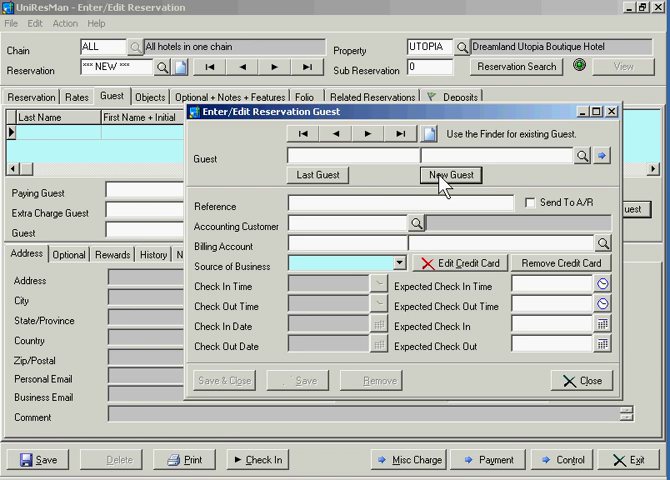
pyautogui.click(448, 174)
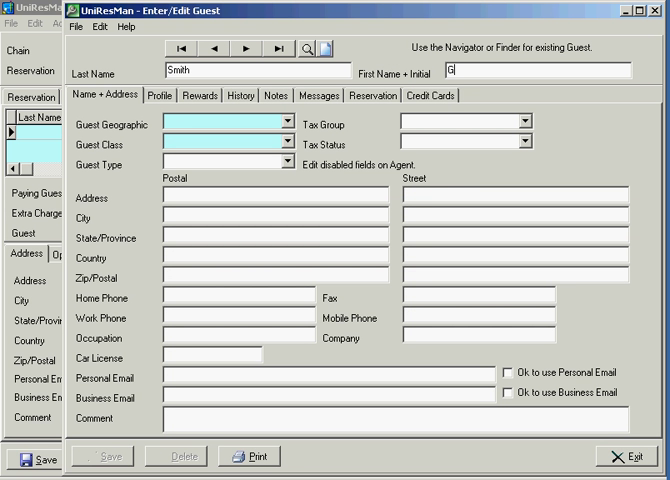
pyautogui.write('eorge')
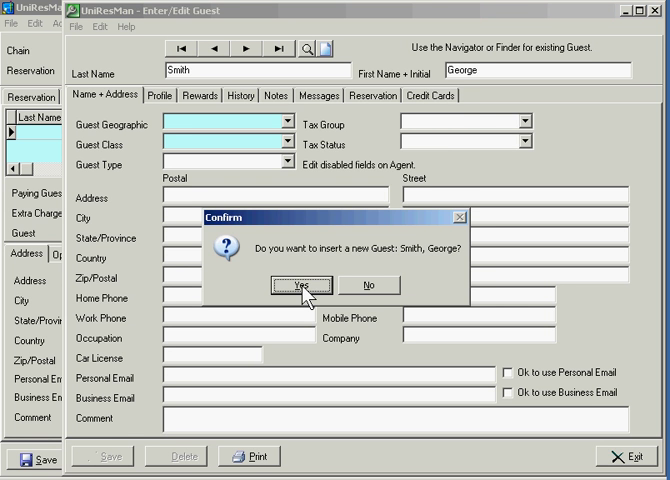
pyautogui.click(308, 284)
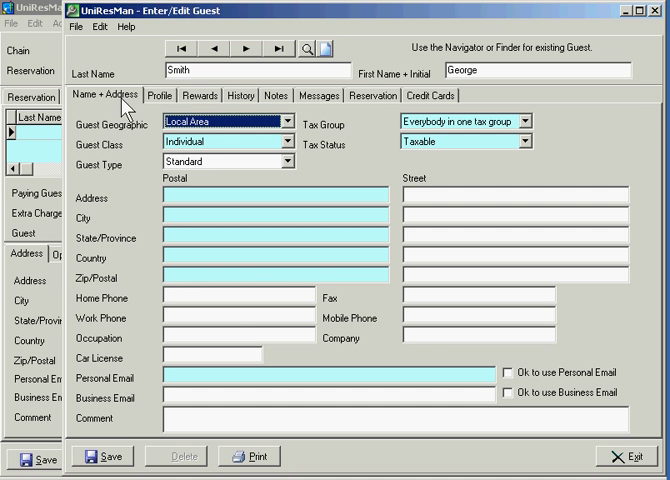
pyautogui.moveTo(124, 164)
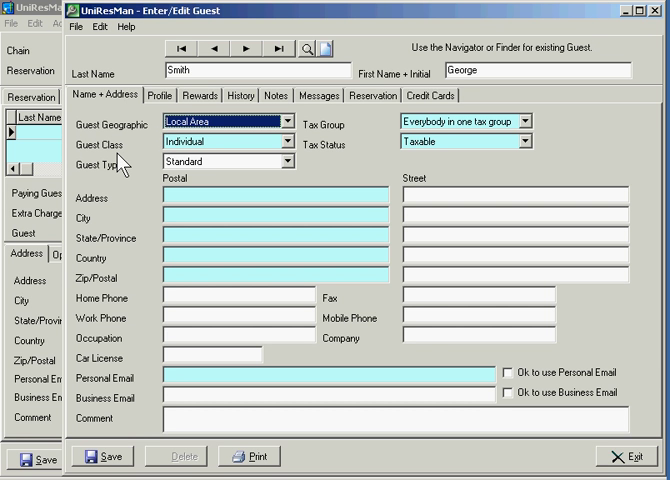
pyautogui.moveTo(122, 152)
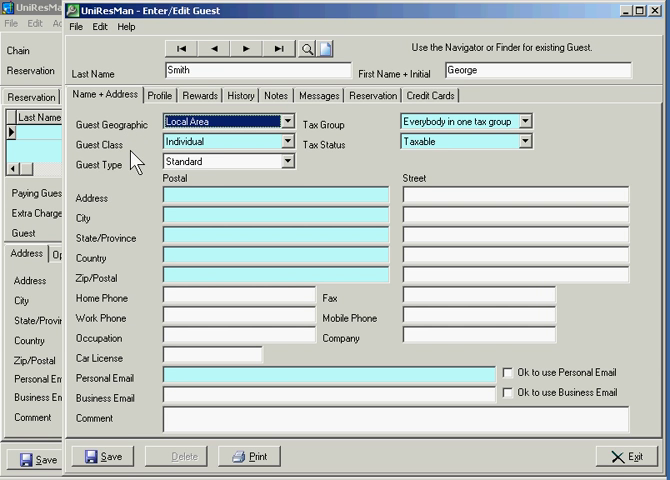
pyautogui.moveTo(292, 130)
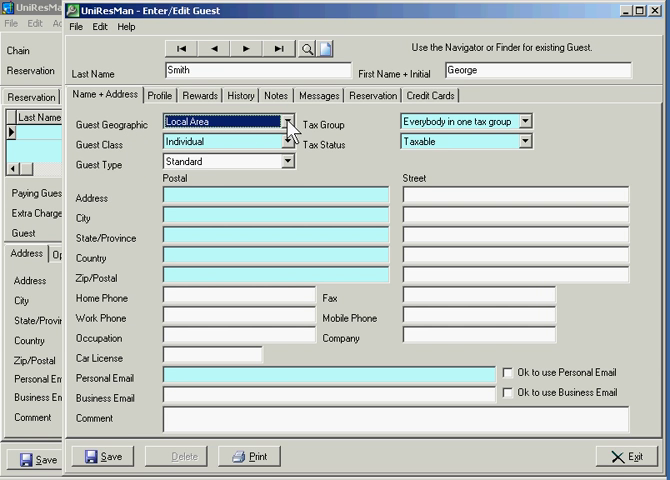
pyautogui.click(284, 124)
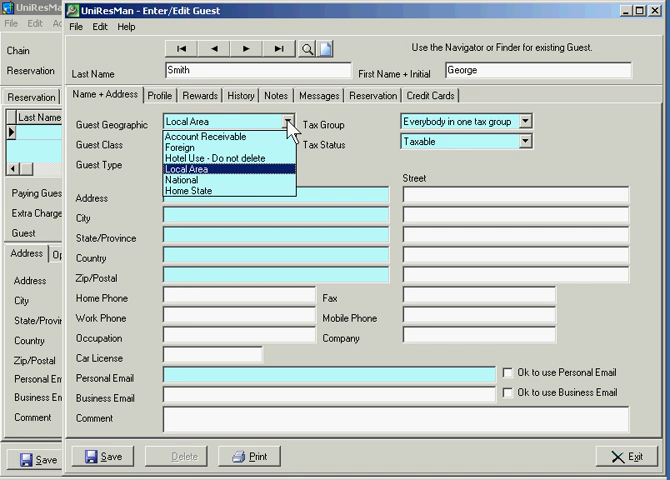
pyautogui.moveTo(264, 184)
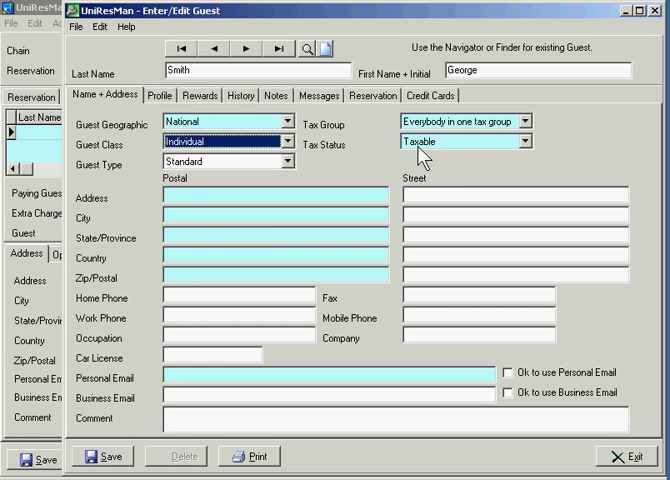
pyautogui.click(240, 198)
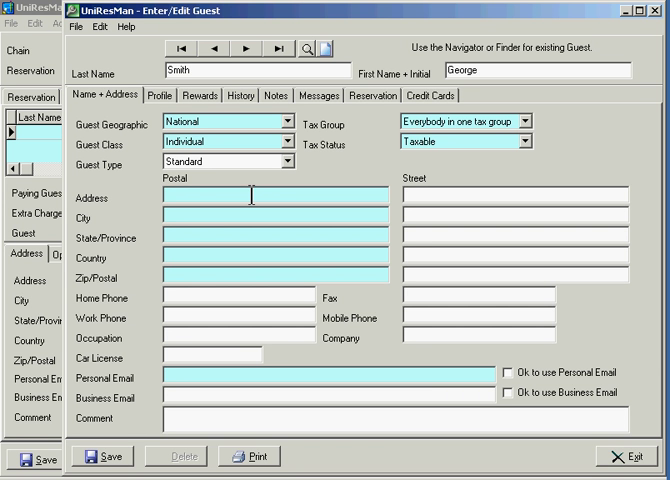
# Enter 1234 Main St, Chicago, IL, USA, zip 12345 and a GSM personal email for the guest.
pyautogui.write('1234 Main St')
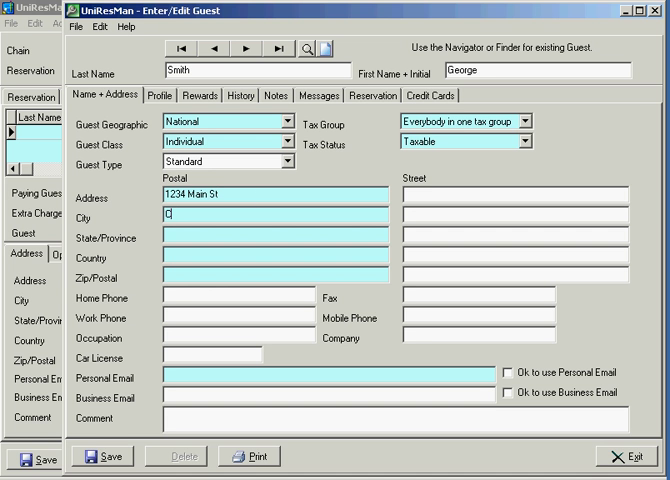
pyautogui.write('hicago')
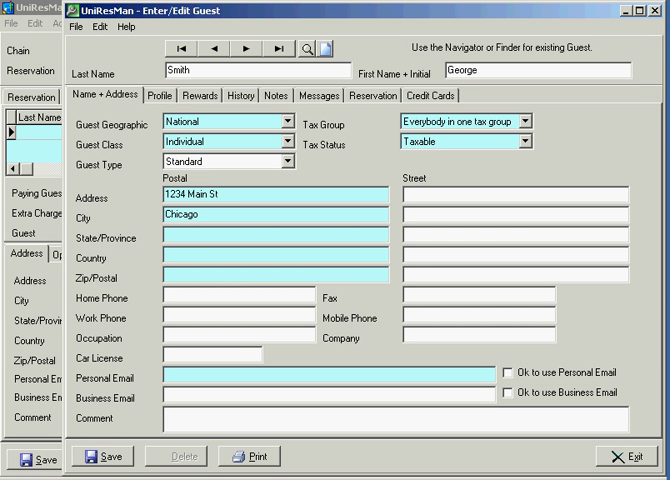
pyautogui.write('il')
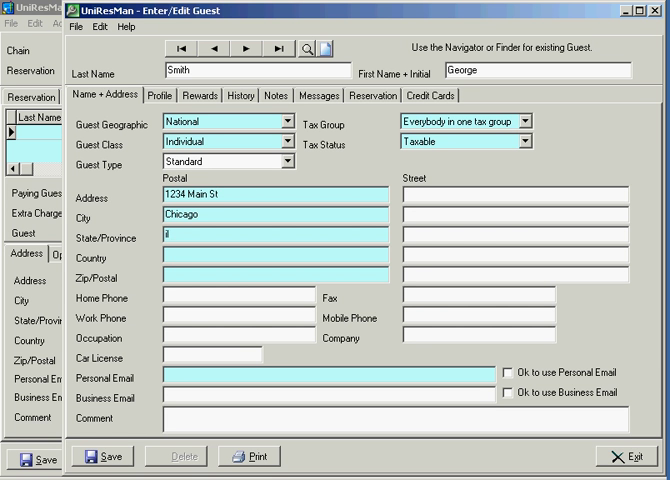
pyautogui.write('LL')
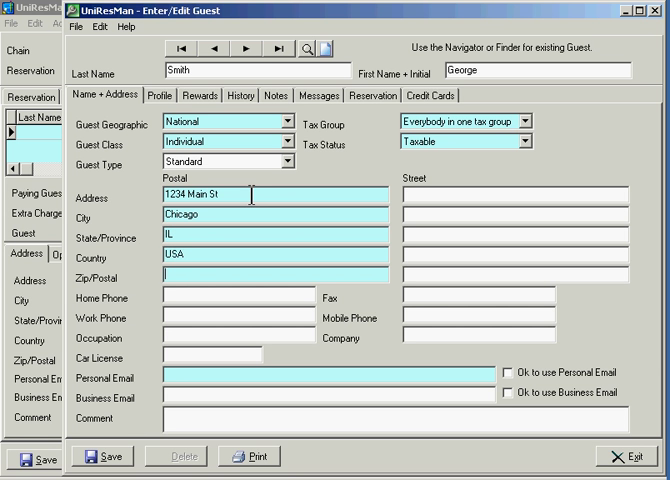
pyautogui.write('12345')
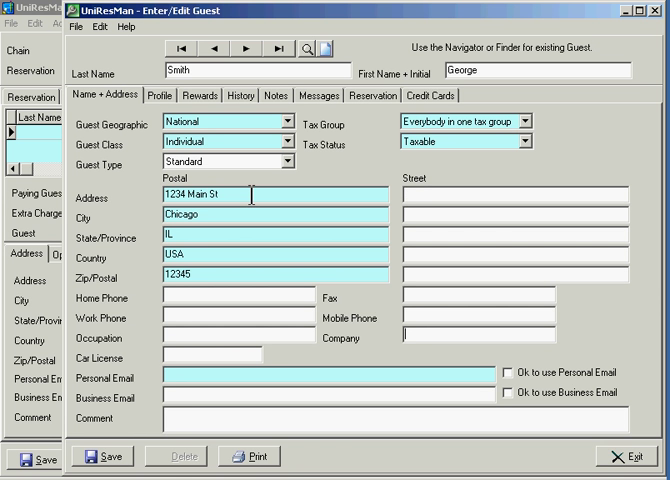
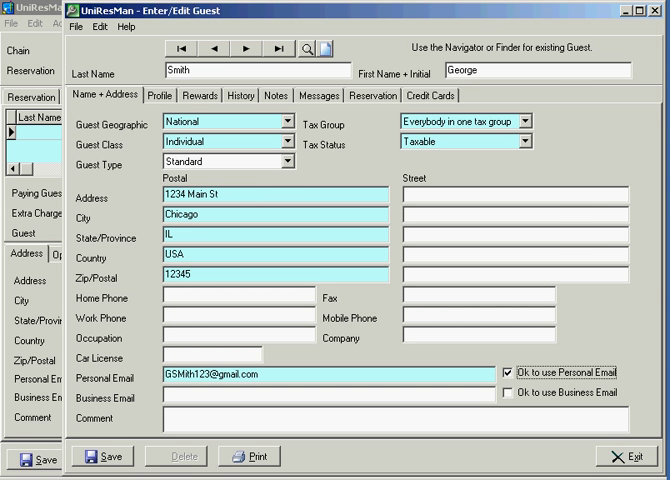
pyautogui.moveTo(564, 384)
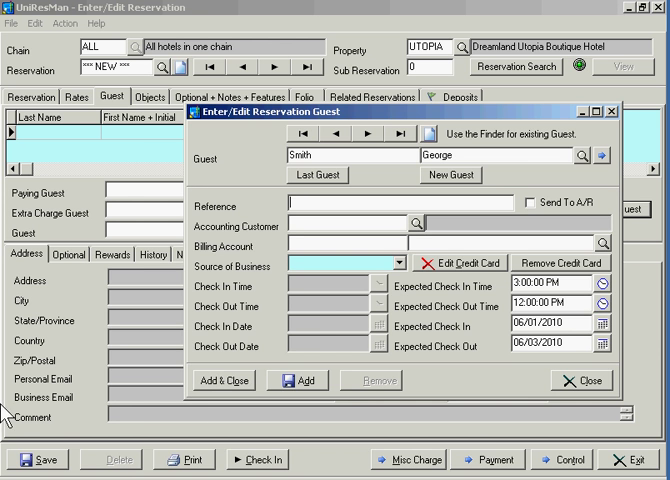
pyautogui.click(456, 262)
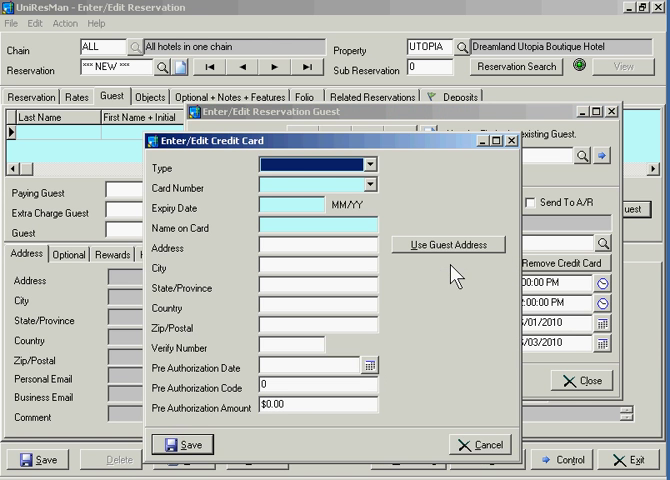
pyautogui.click(372, 164)
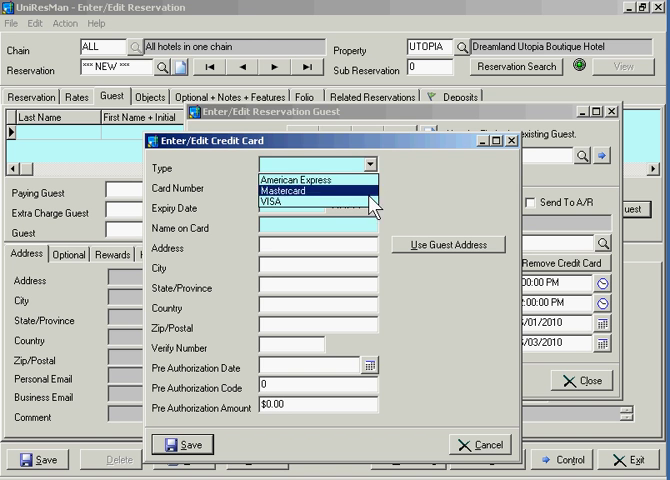
pyautogui.click(284, 208)
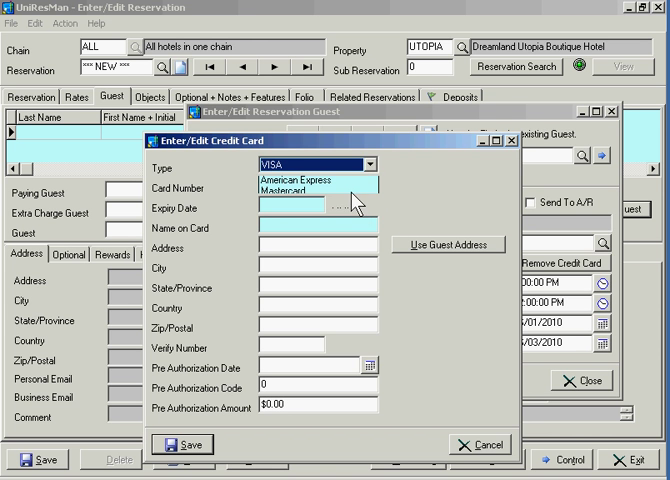
pyautogui.click(290, 184)
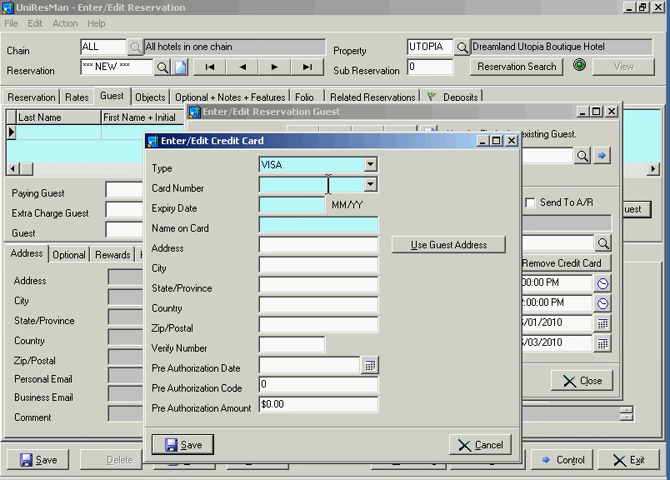
pyautogui.write('4321 4321 4321 4327')
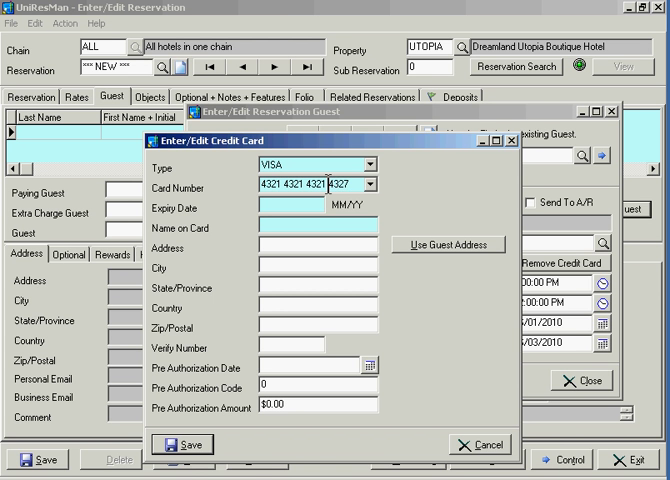
pyautogui.write('11/11')
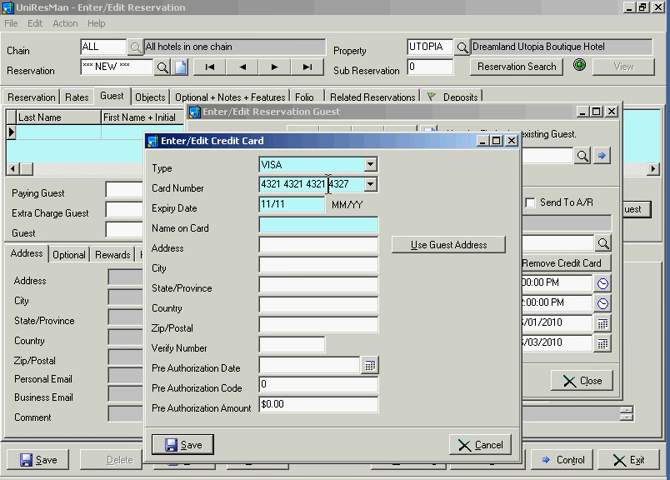
pyautogui.write('G Smith')
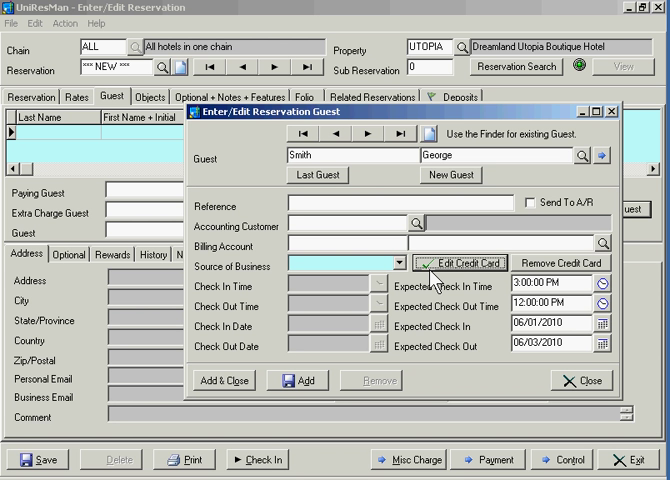
pyautogui.click(382, 264)
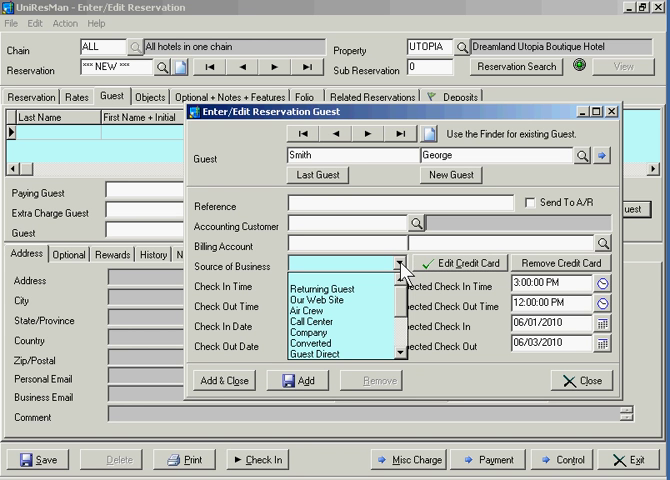
pyautogui.scroll(-3)
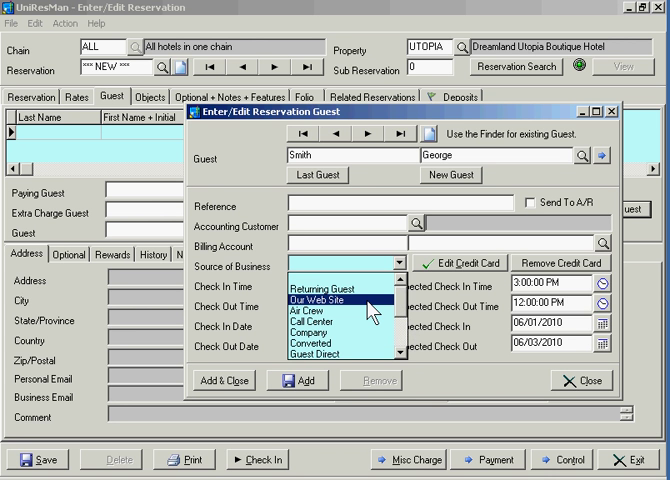
pyautogui.click(316, 296)
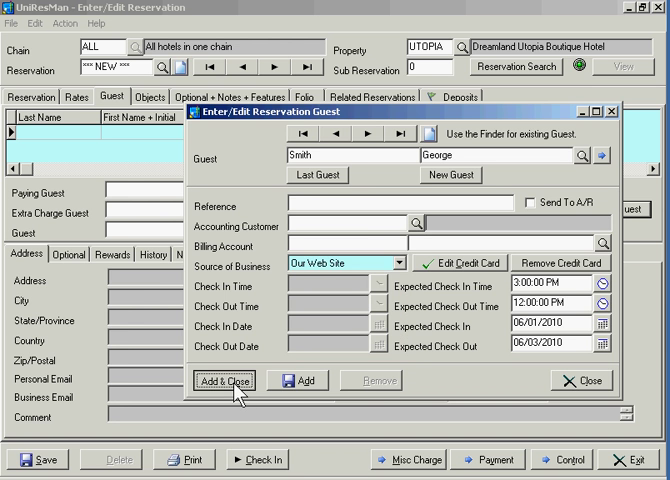
pyautogui.click(222, 380)
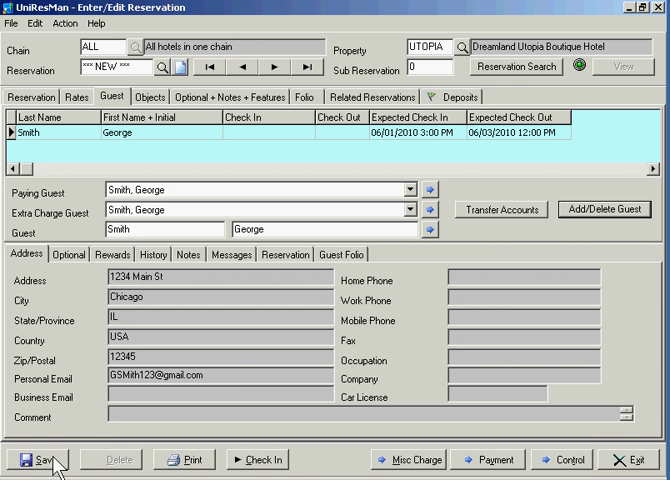
pyautogui.click(42, 460)
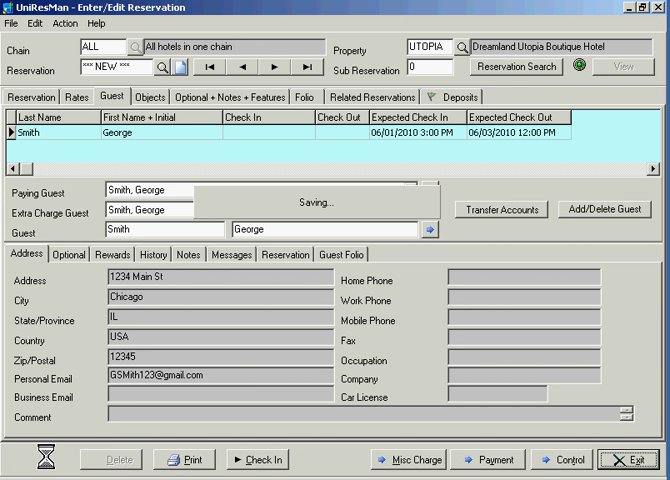
pyautogui.click(44, 460)
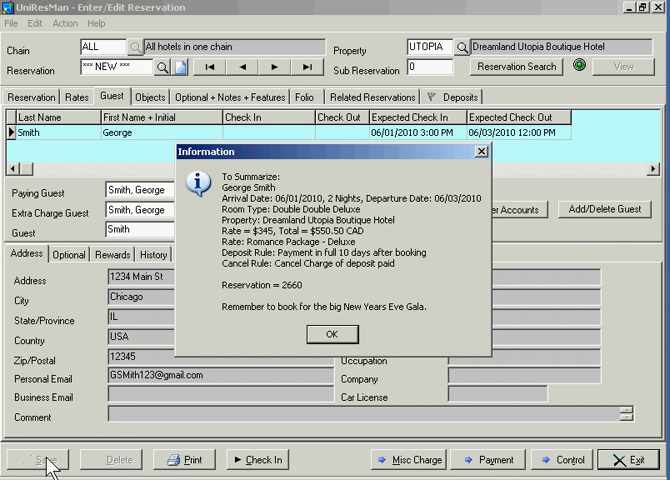
pyautogui.click(332, 334)
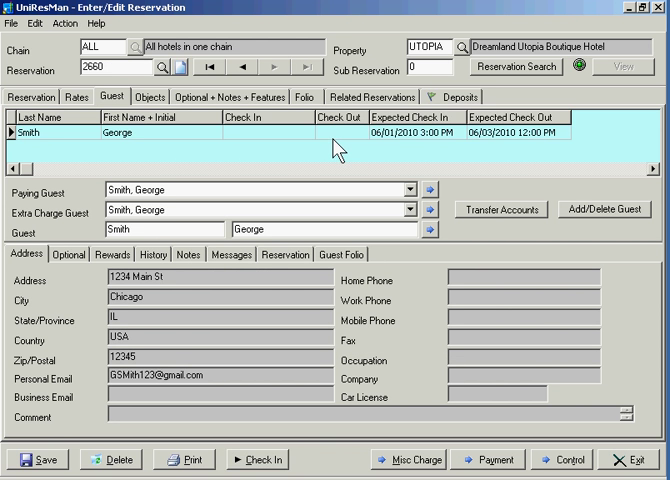
pyautogui.moveTo(148, 104)
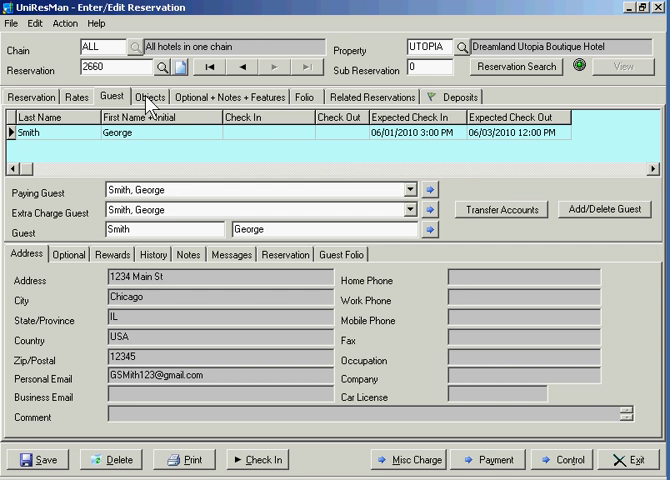
# Show reservation 2660's package extras: breakfast, fruit basket, spa treatments and red wine.
pyautogui.click(150, 96)
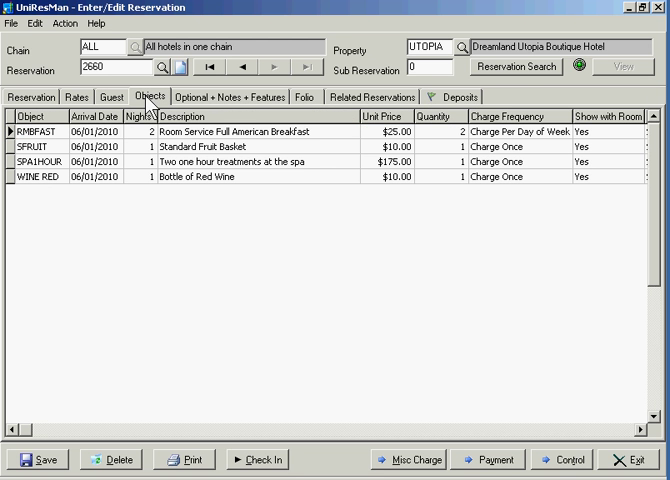
pyautogui.moveTo(236, 178)
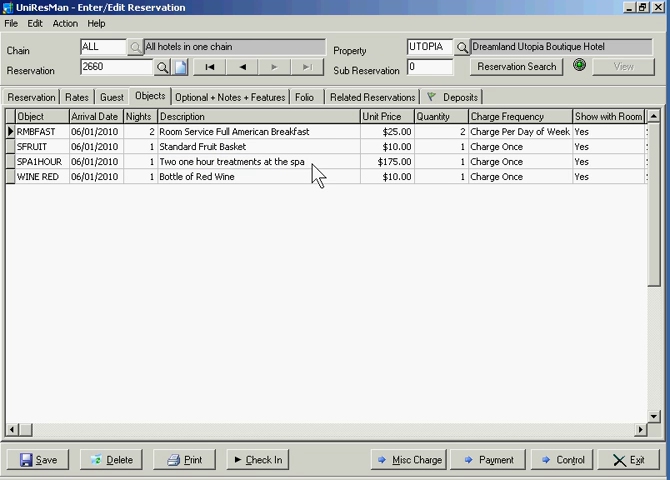
pyautogui.moveTo(386, 192)
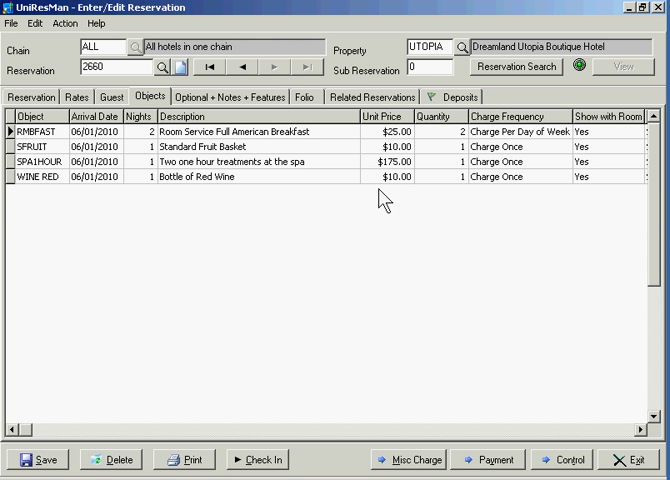
pyautogui.moveTo(364, 188)
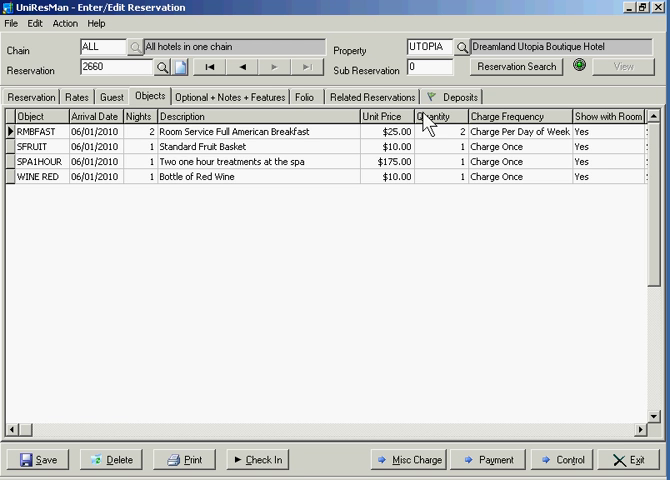
pyautogui.click(450, 96)
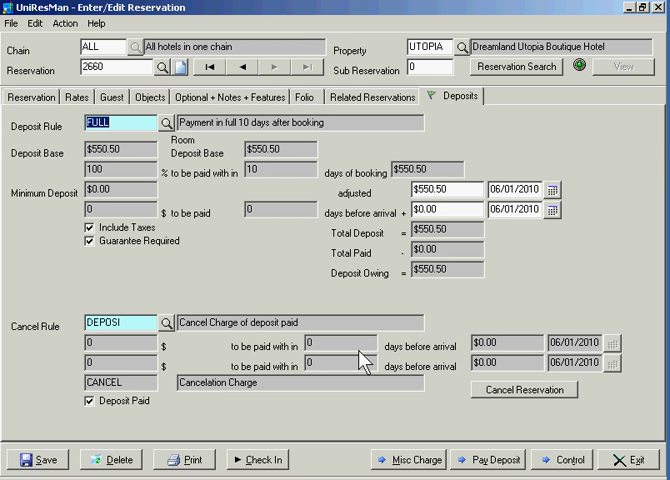
pyautogui.moveTo(436, 290)
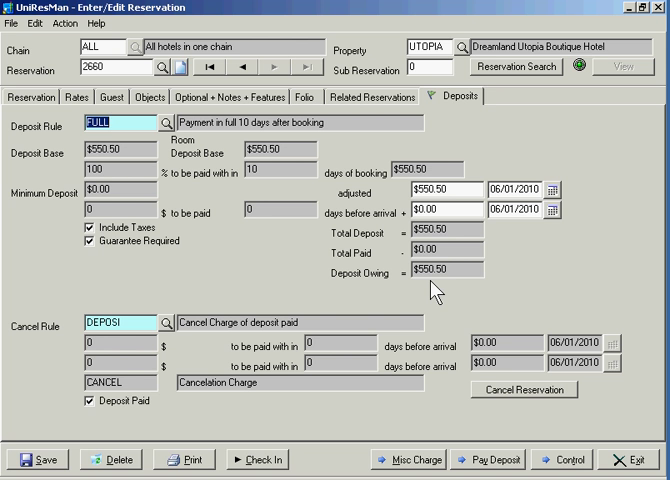
pyautogui.moveTo(184, 140)
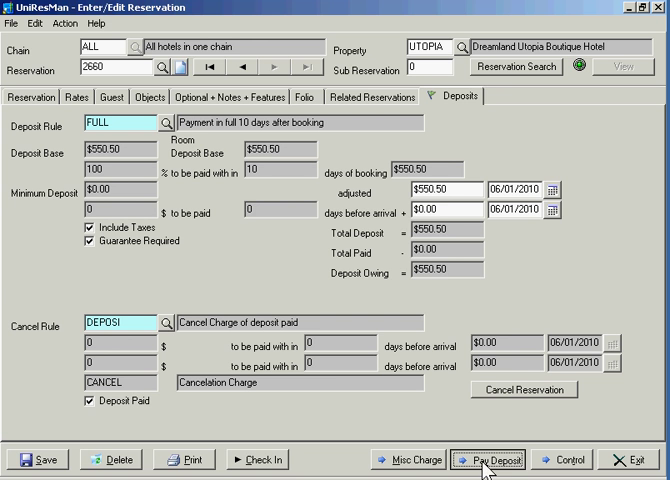
pyautogui.click(488, 460)
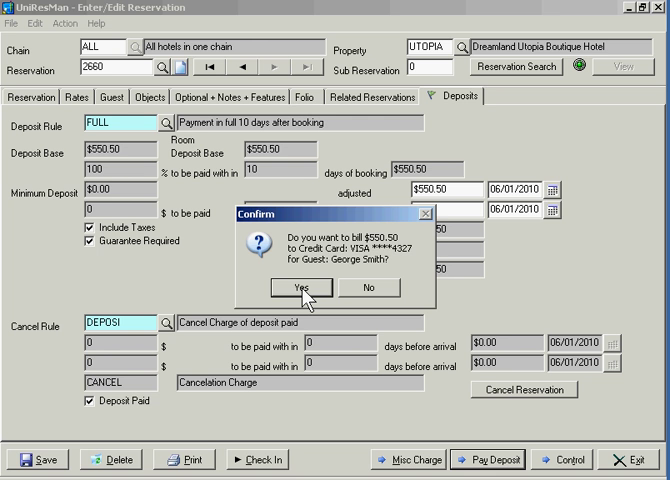
pyautogui.click(296, 288)
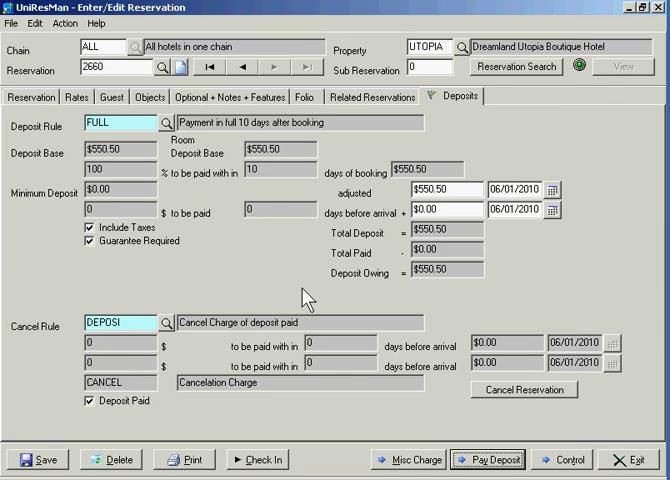
# Post the $550.50 VISA deposit payment with authorization number 12312.
pyautogui.click(488, 460)
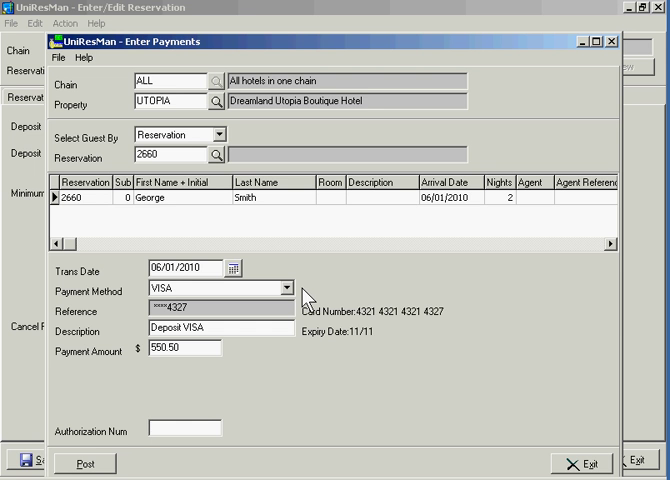
pyautogui.moveTo(446, 318)
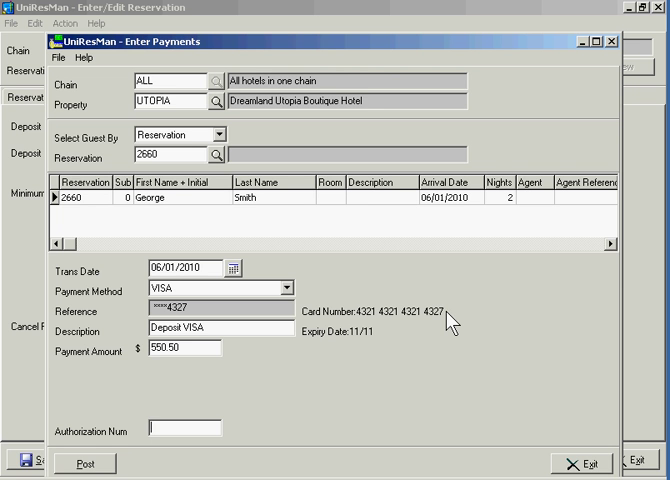
pyautogui.write('123123')
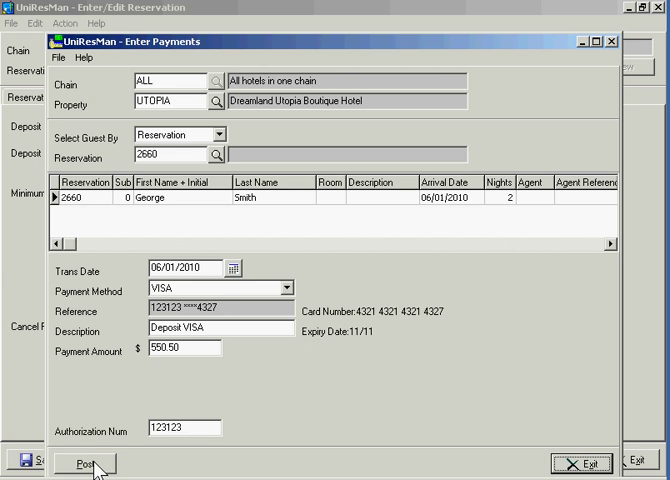
pyautogui.click(84, 464)
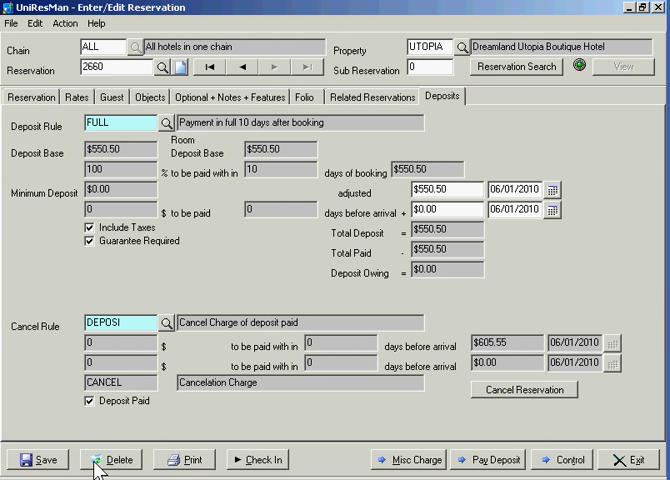
# Check the folio's $550.50 VISA deposit against anticipated charges, then return to reservation details.
pyautogui.click(312, 96)
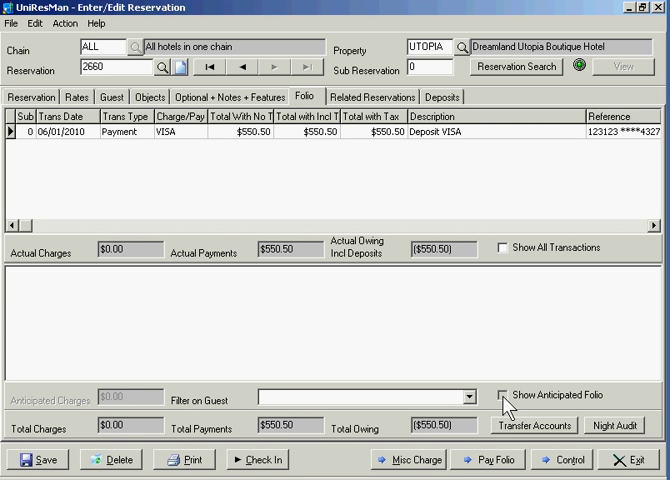
pyautogui.click(508, 408)
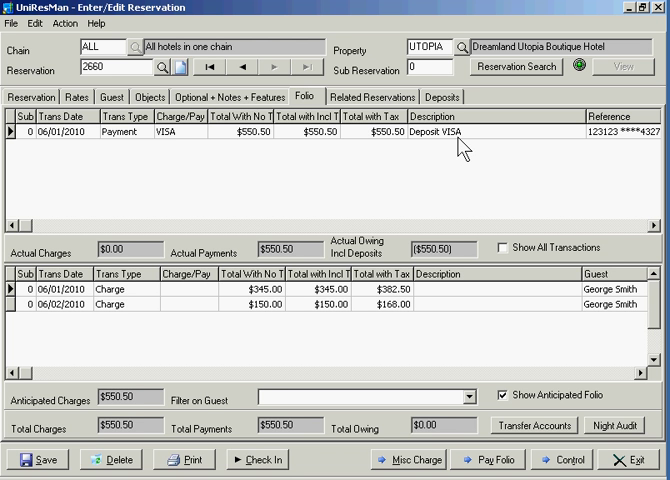
pyautogui.moveTo(352, 348)
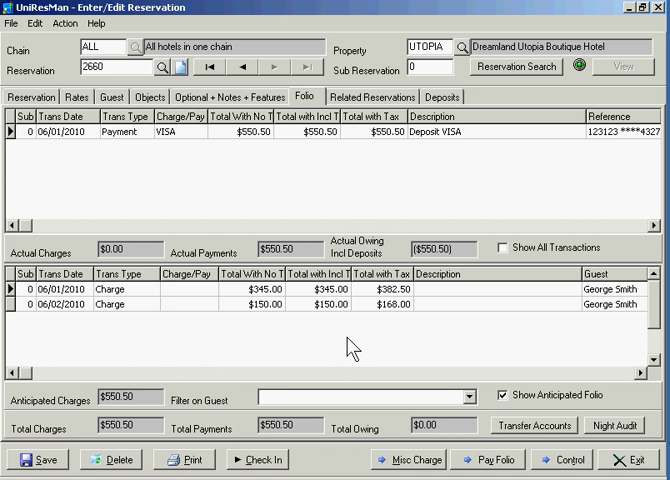
pyautogui.moveTo(390, 304)
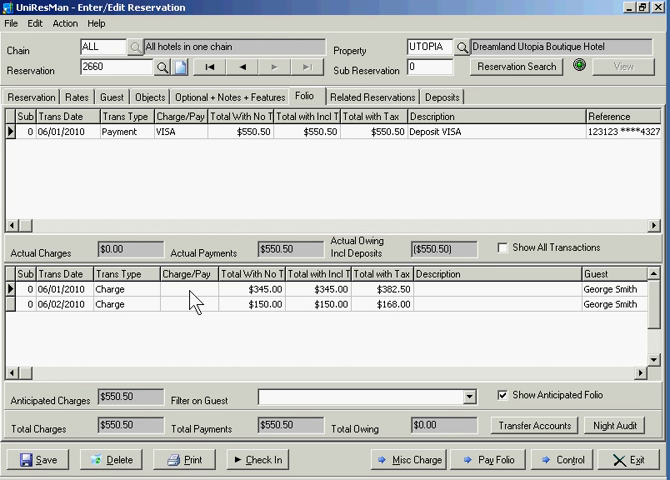
pyautogui.moveTo(166, 148)
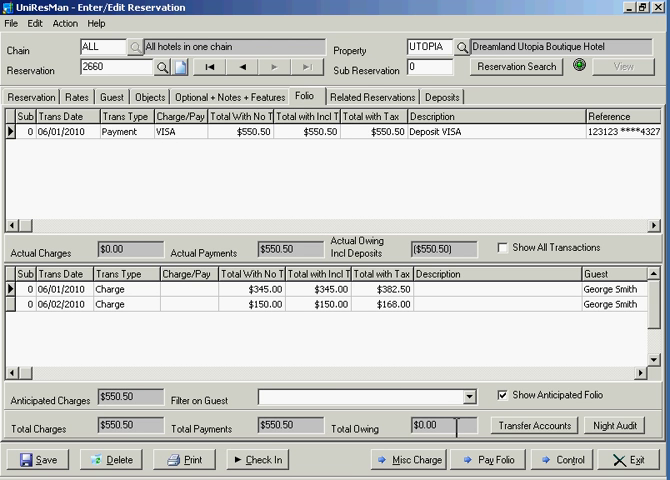
pyautogui.moveTo(390, 448)
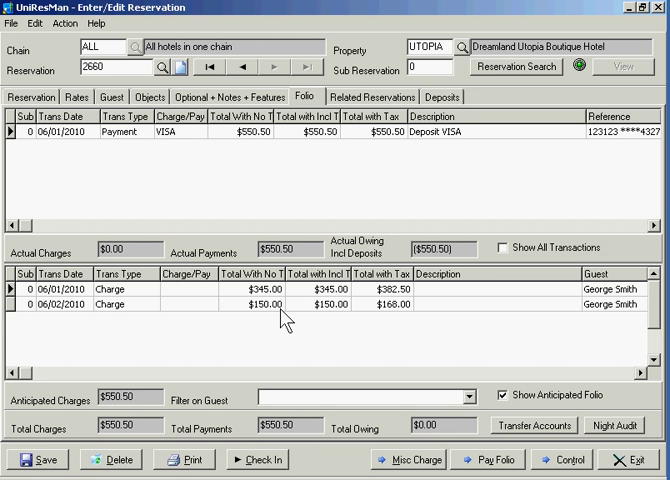
pyautogui.click(44, 96)
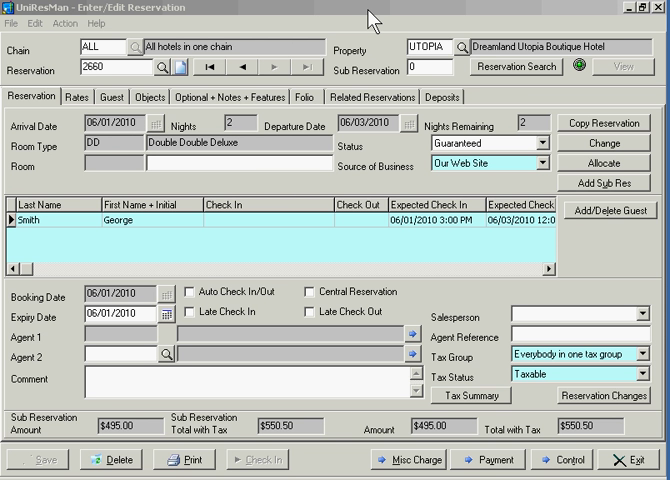